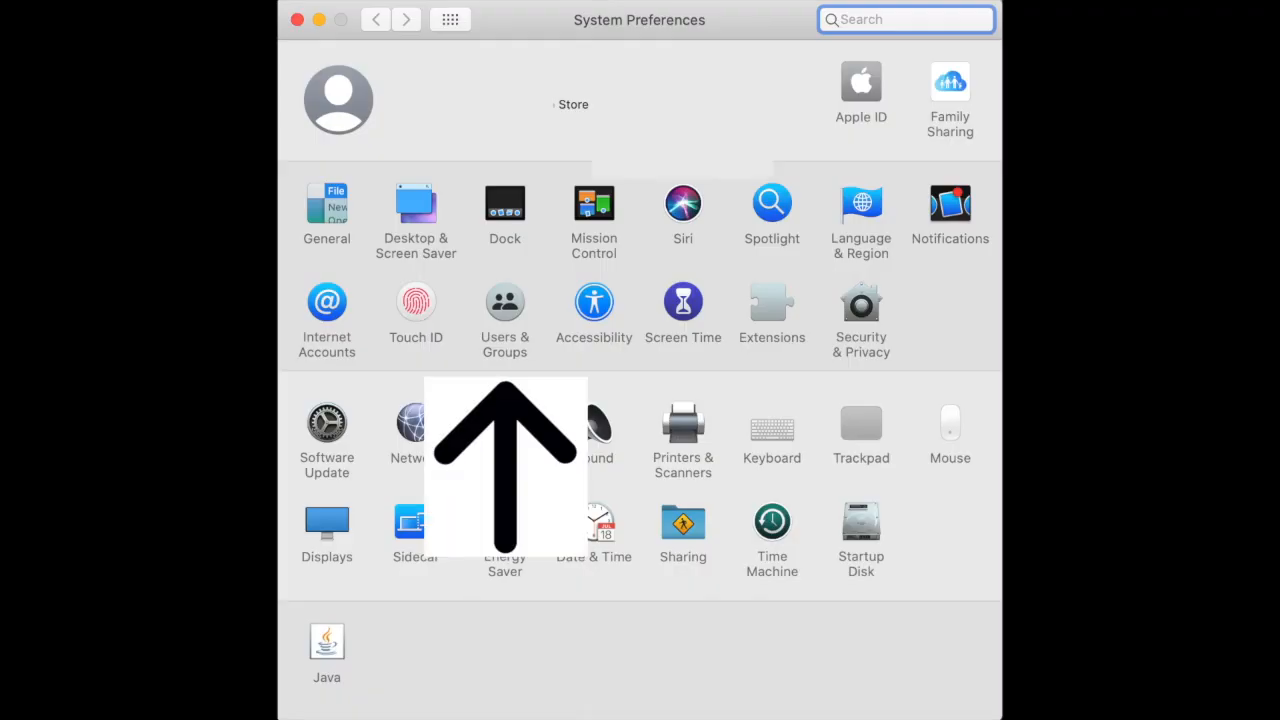
Step: Unlock Users & Groups and open Advanced Options for the current admin account
left_click(504, 315)
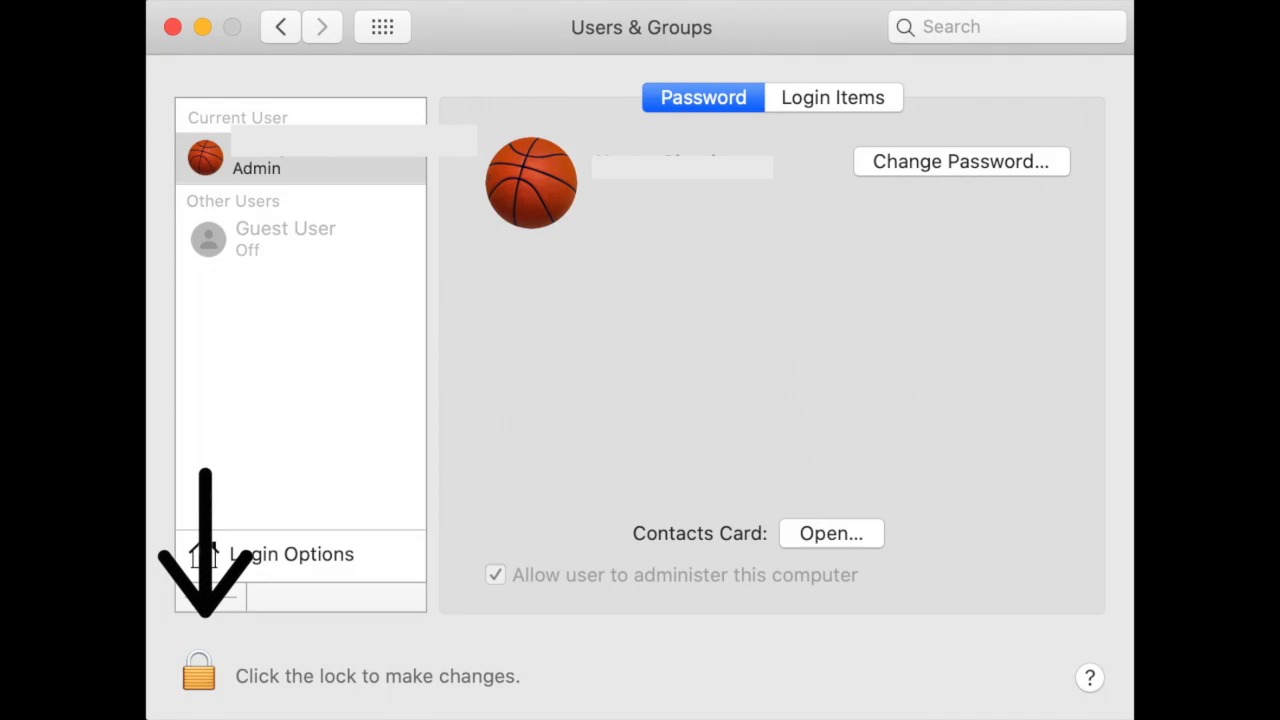
left_click(198, 670)
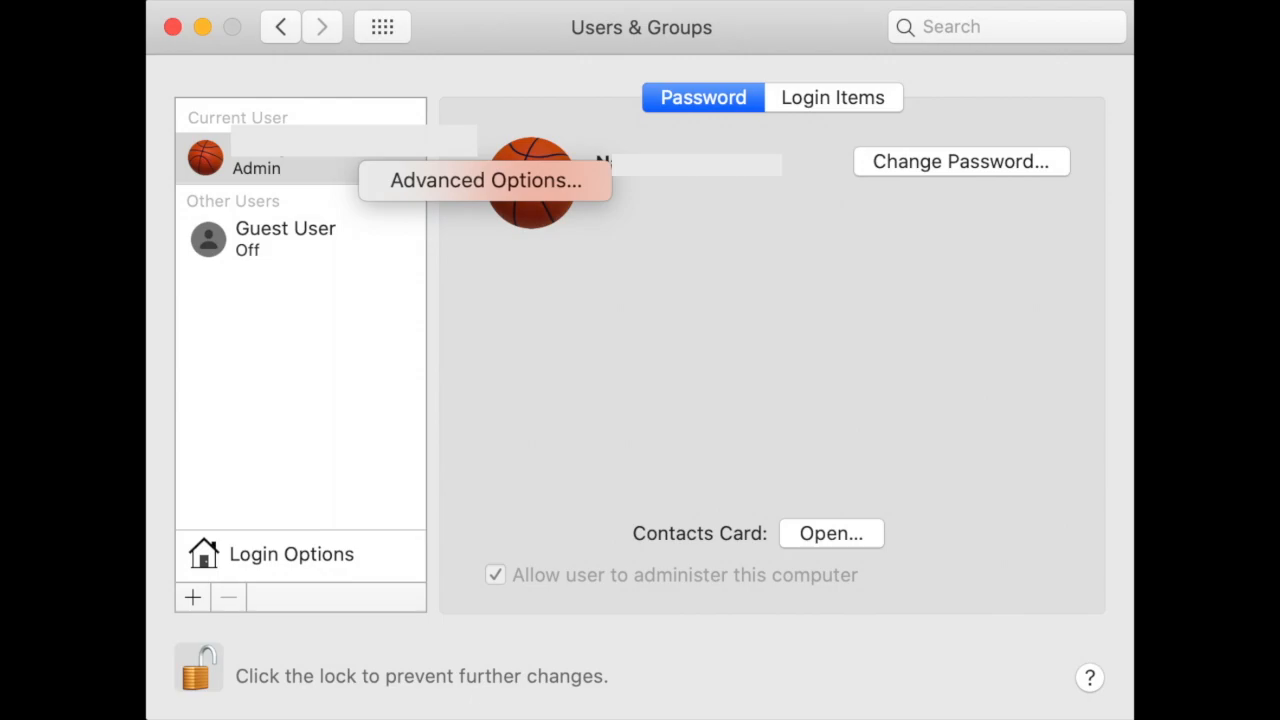
left_click(487, 180)
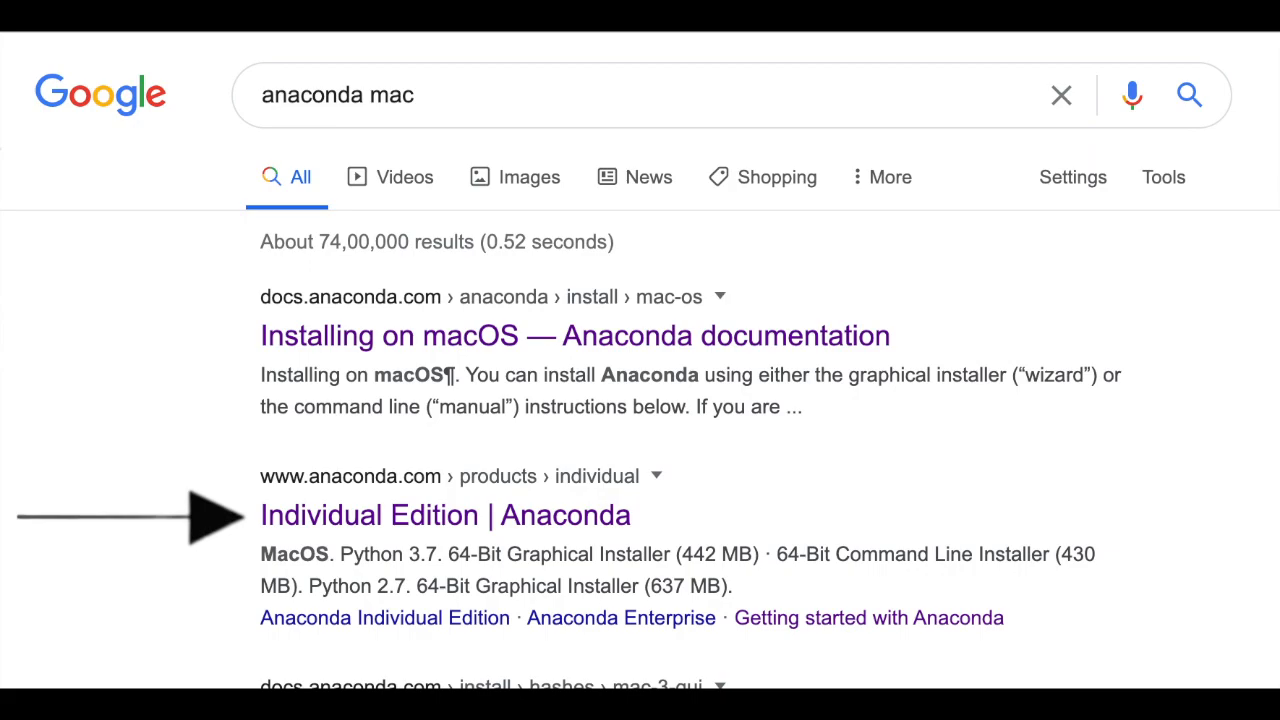
Step: Open the 'Individual Edition | Anaconda' result and go to the macOS installer download
left_click(445, 515)
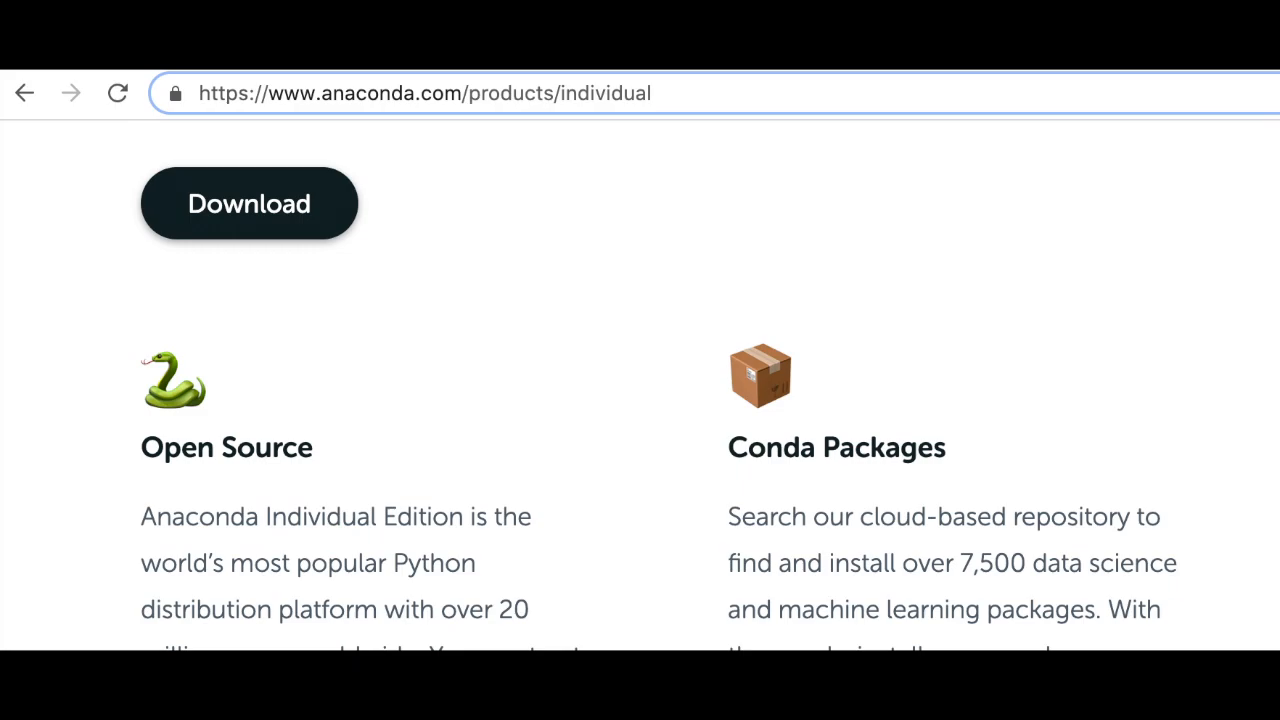
left_click(248, 203)
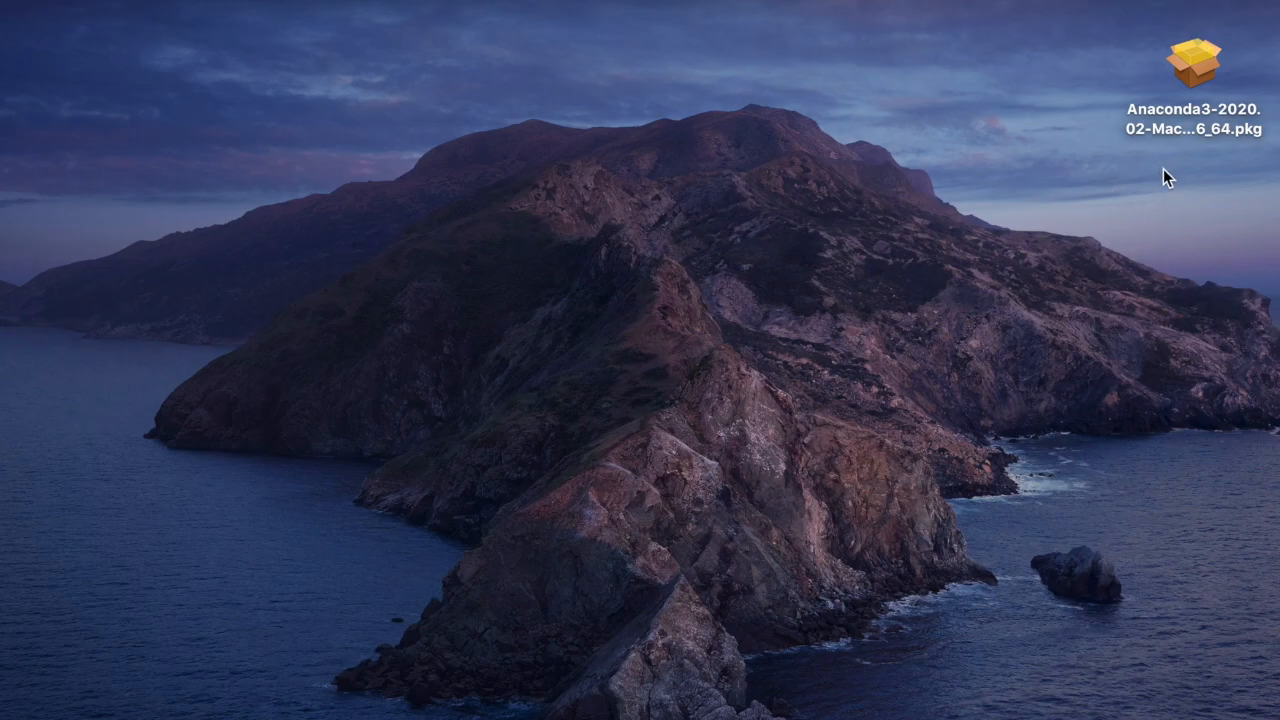
mouse_move(1217, 178)
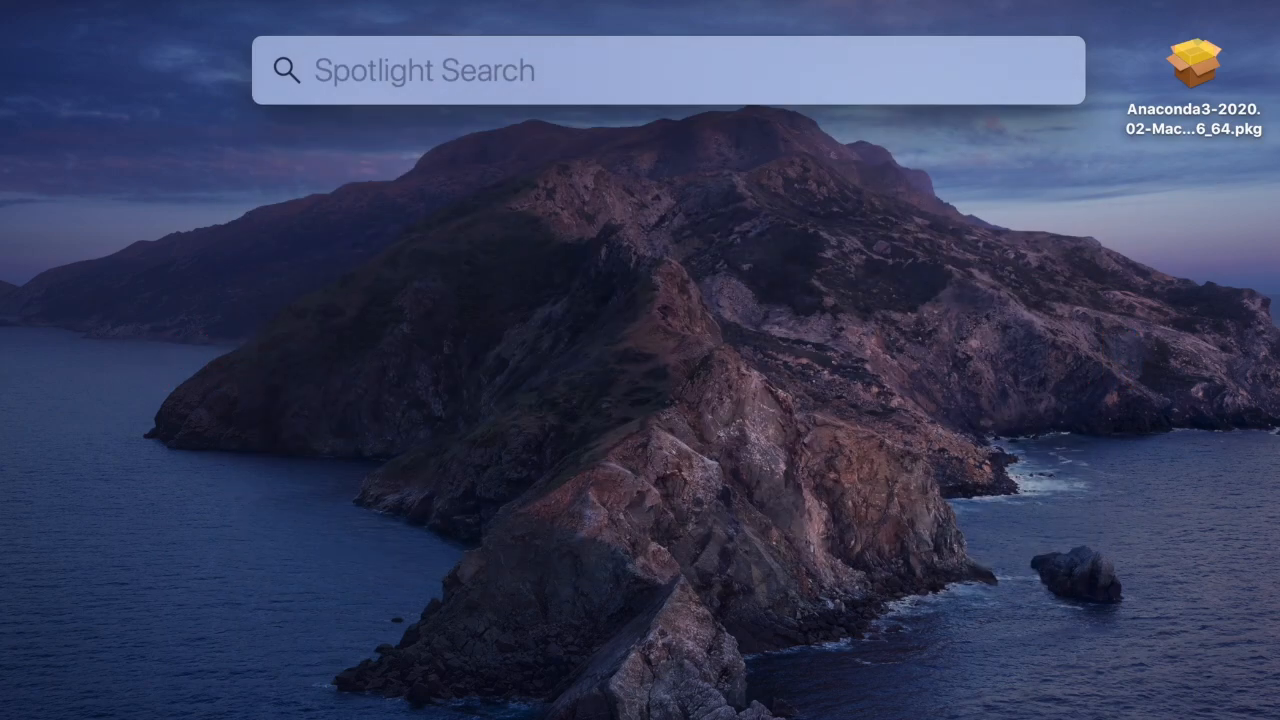
type("/op")
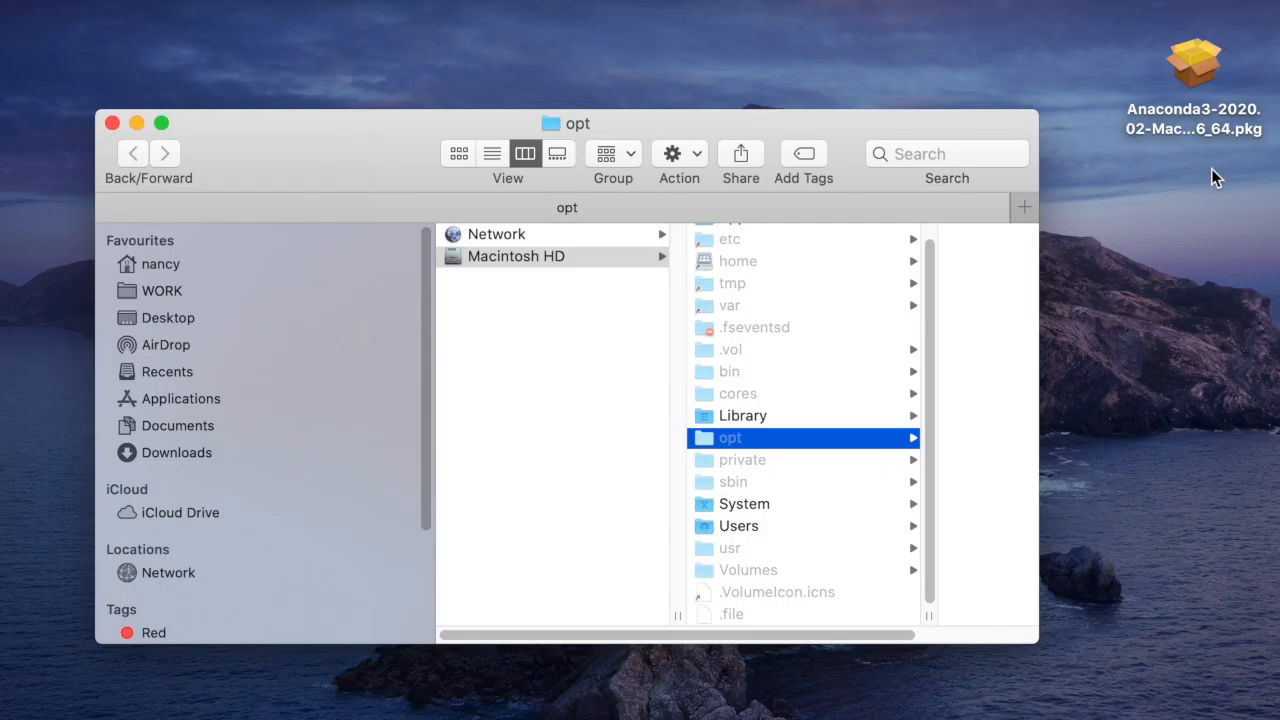
mouse_move(678, 451)
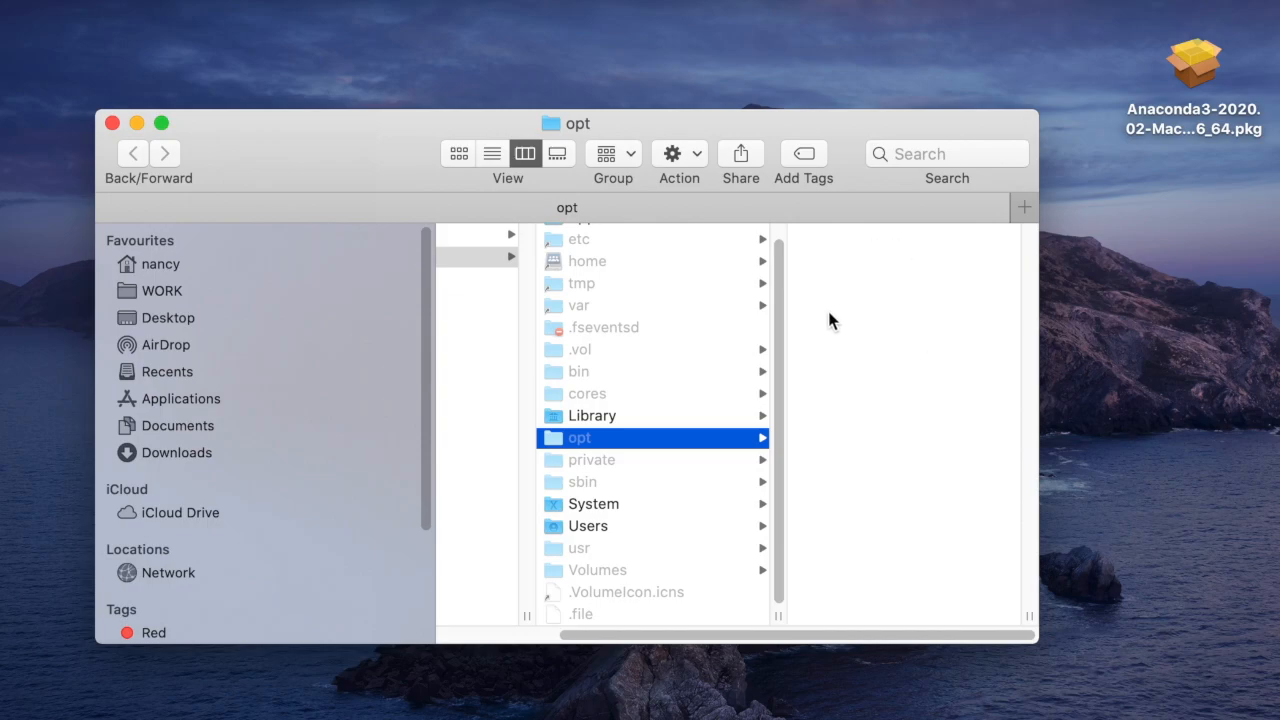
mouse_move(866, 397)
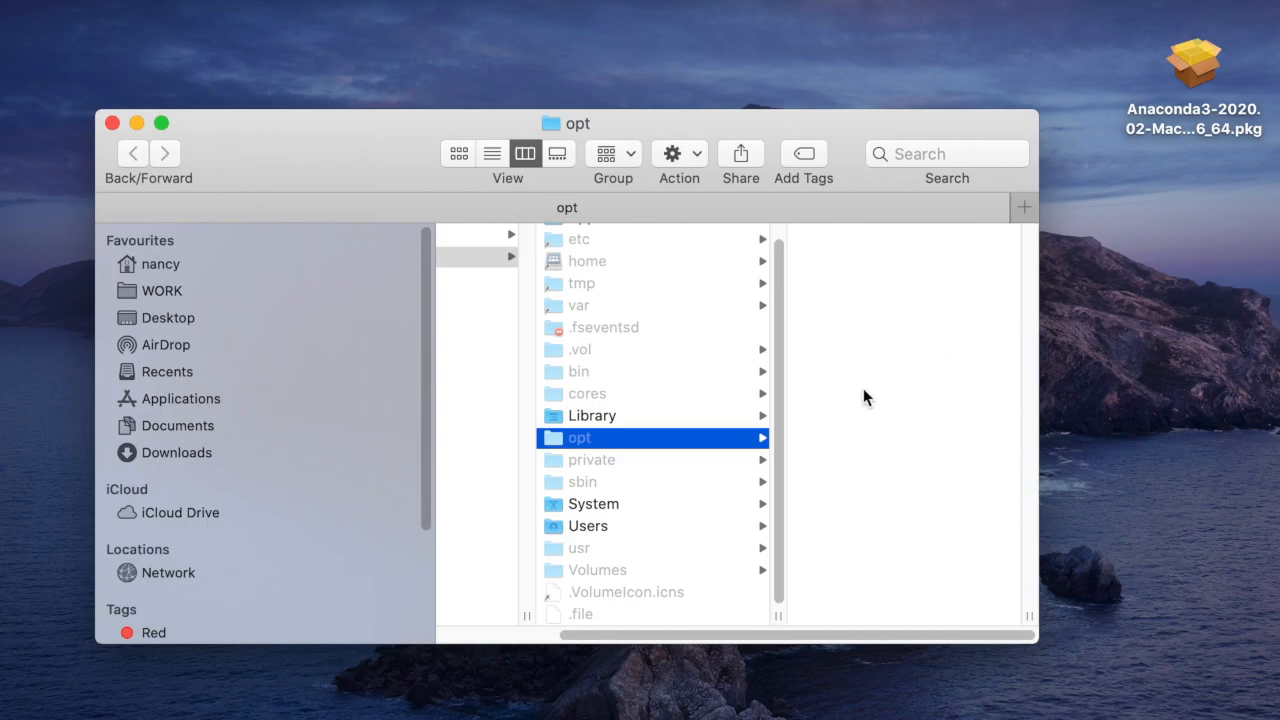
mouse_move(531, 387)
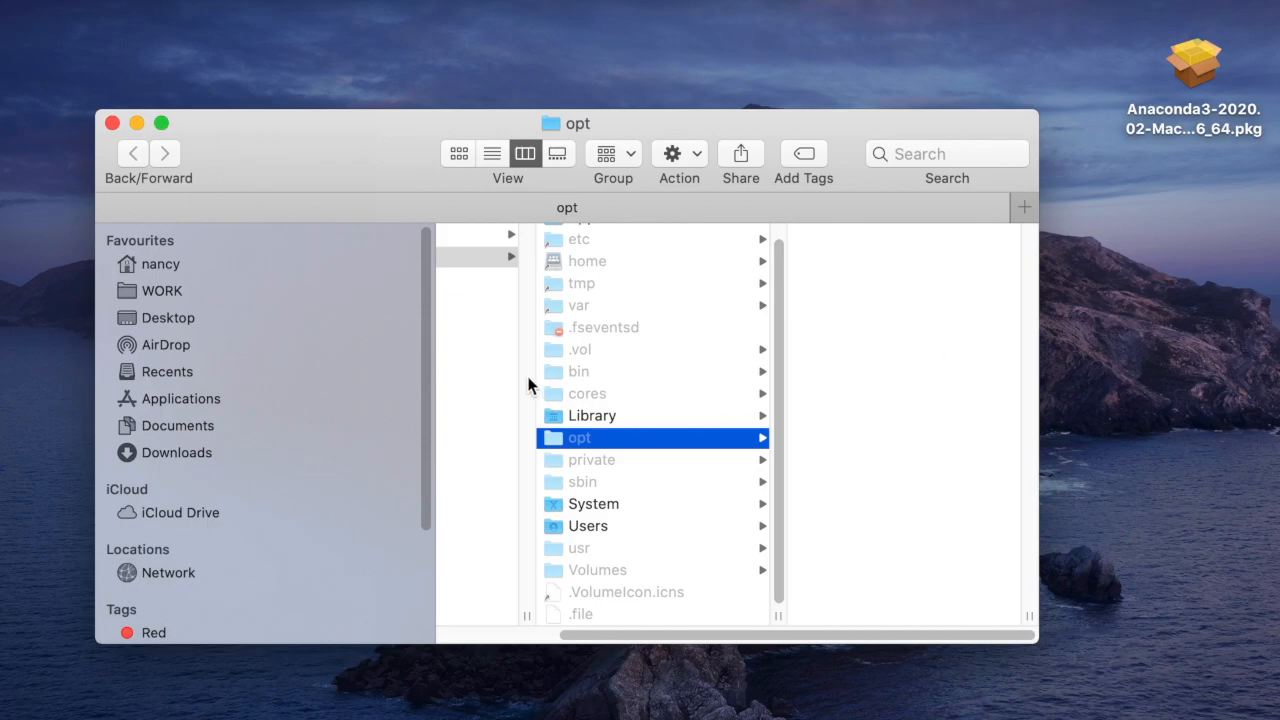
left_click(112, 123)
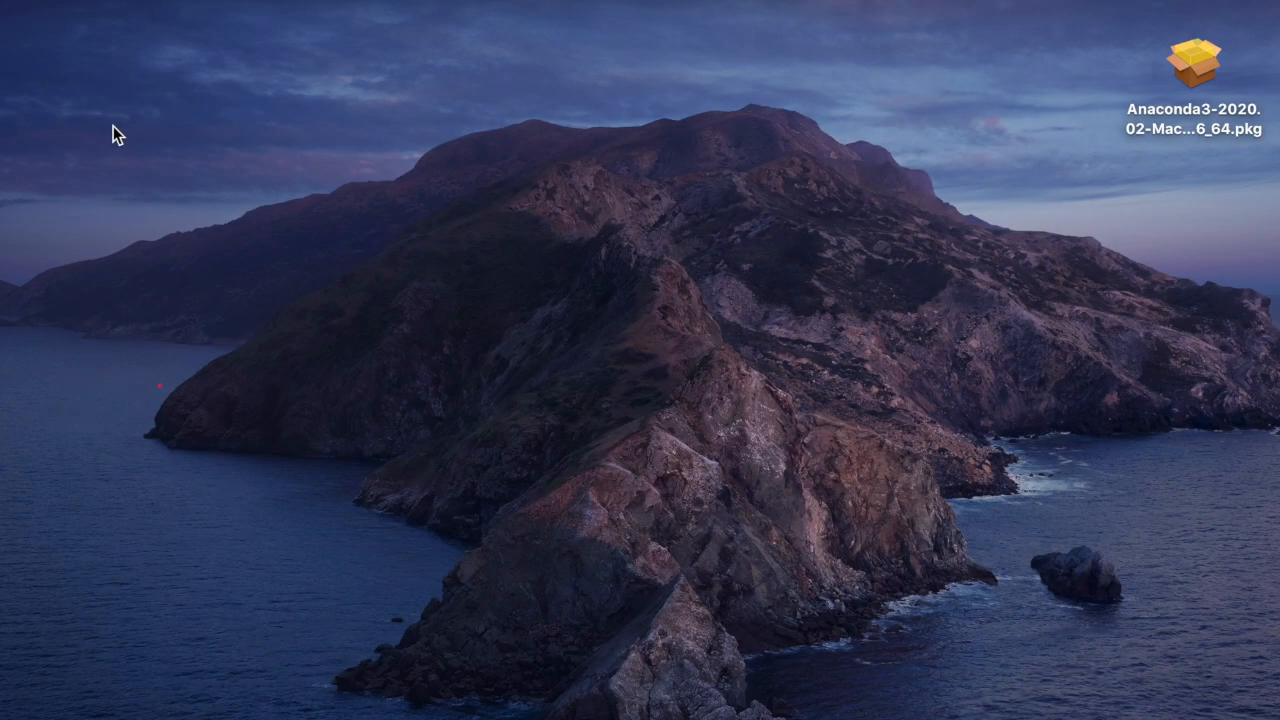
type("/opt")
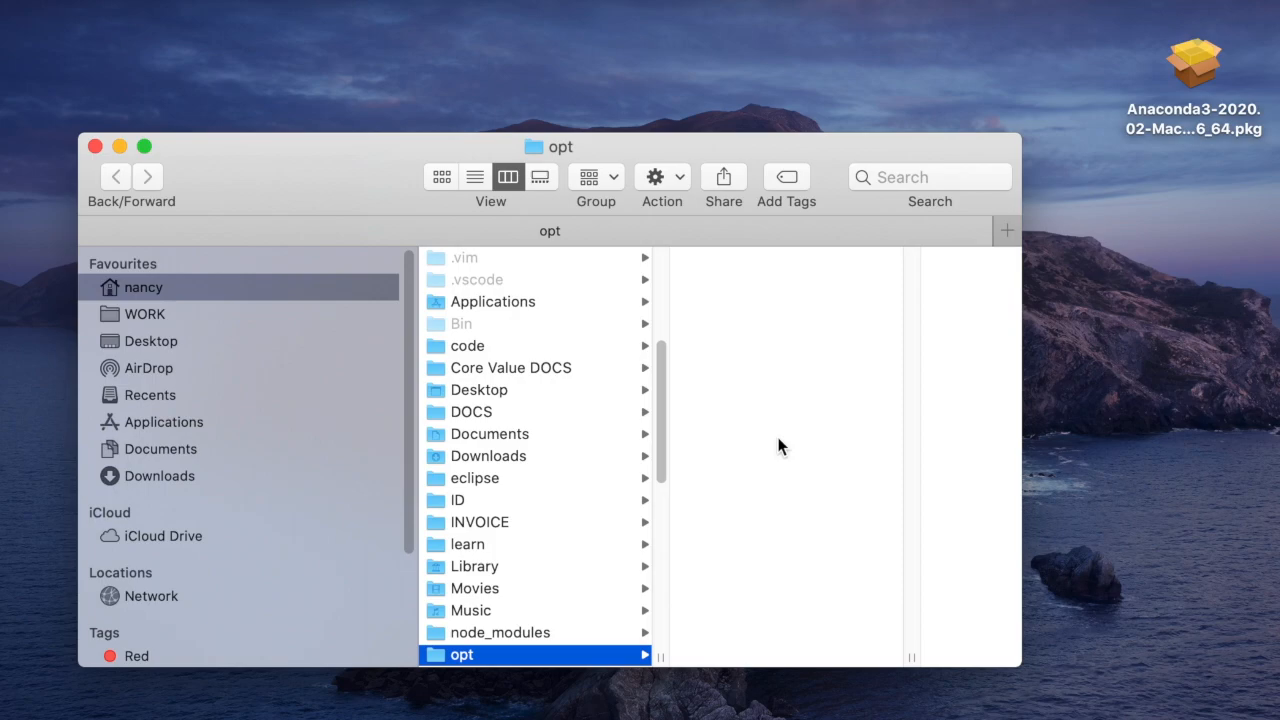
mouse_move(782, 442)
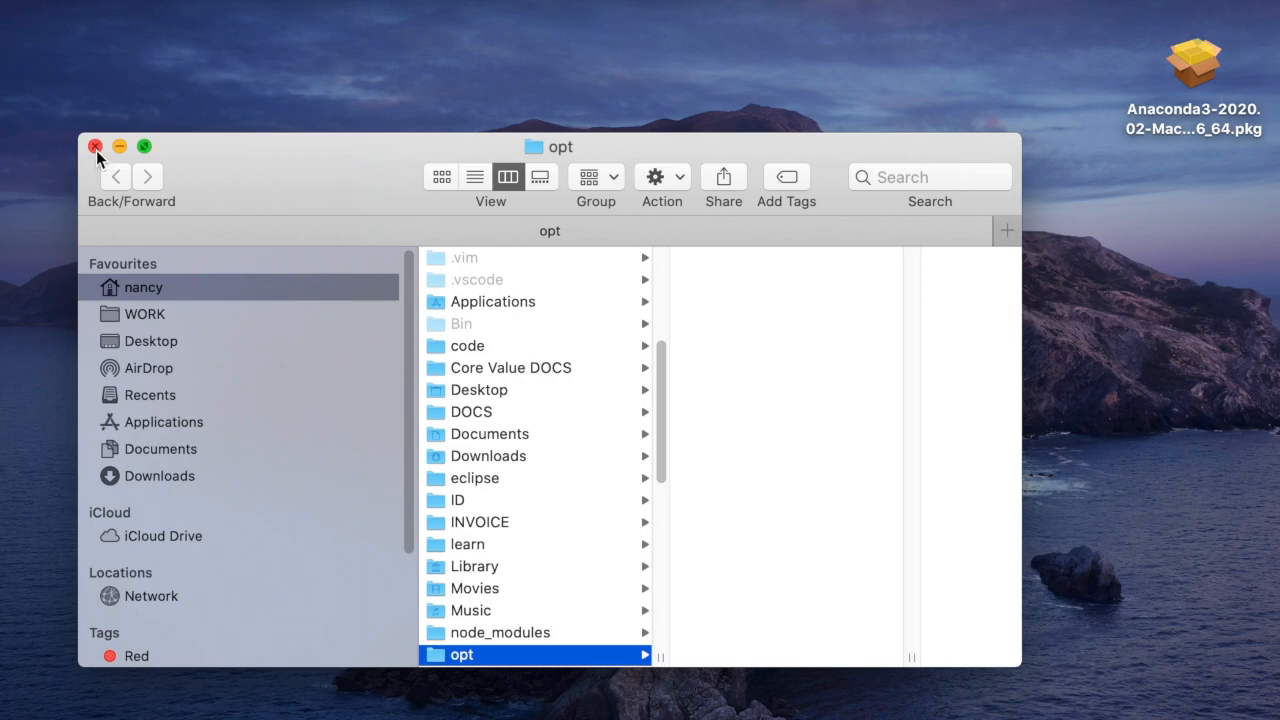
left_click(95, 146)
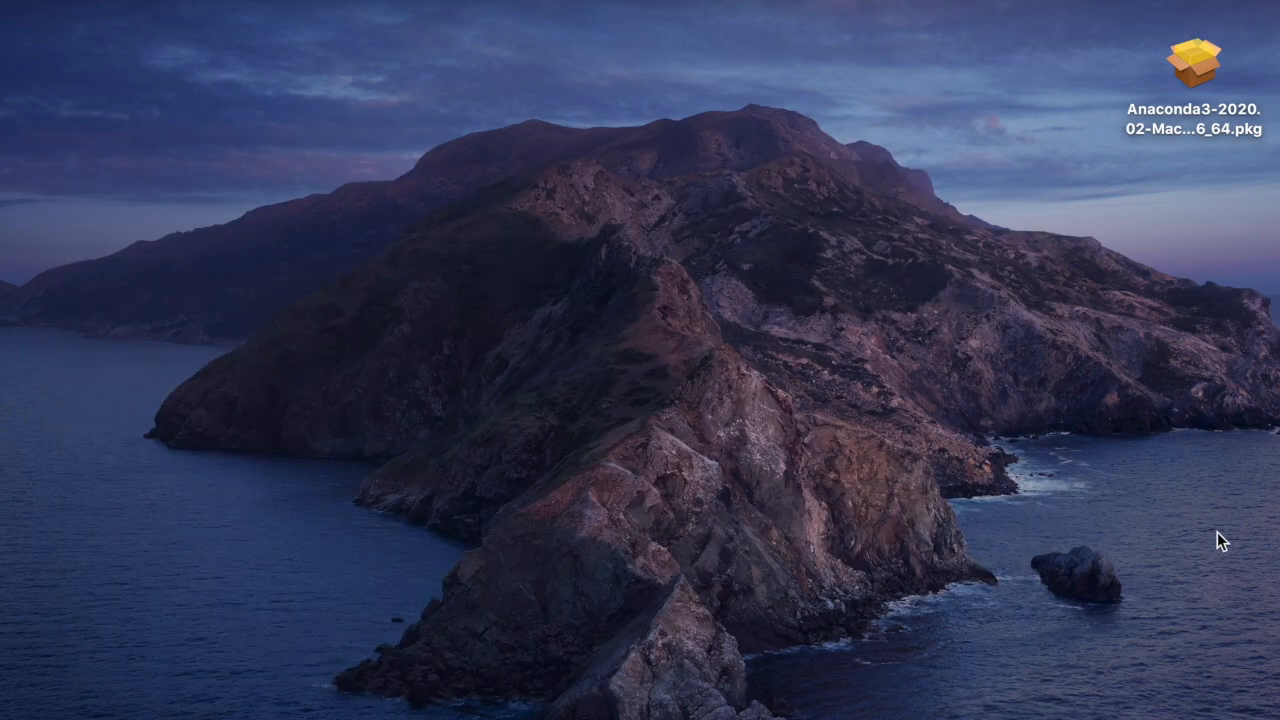
mouse_move(1222, 147)
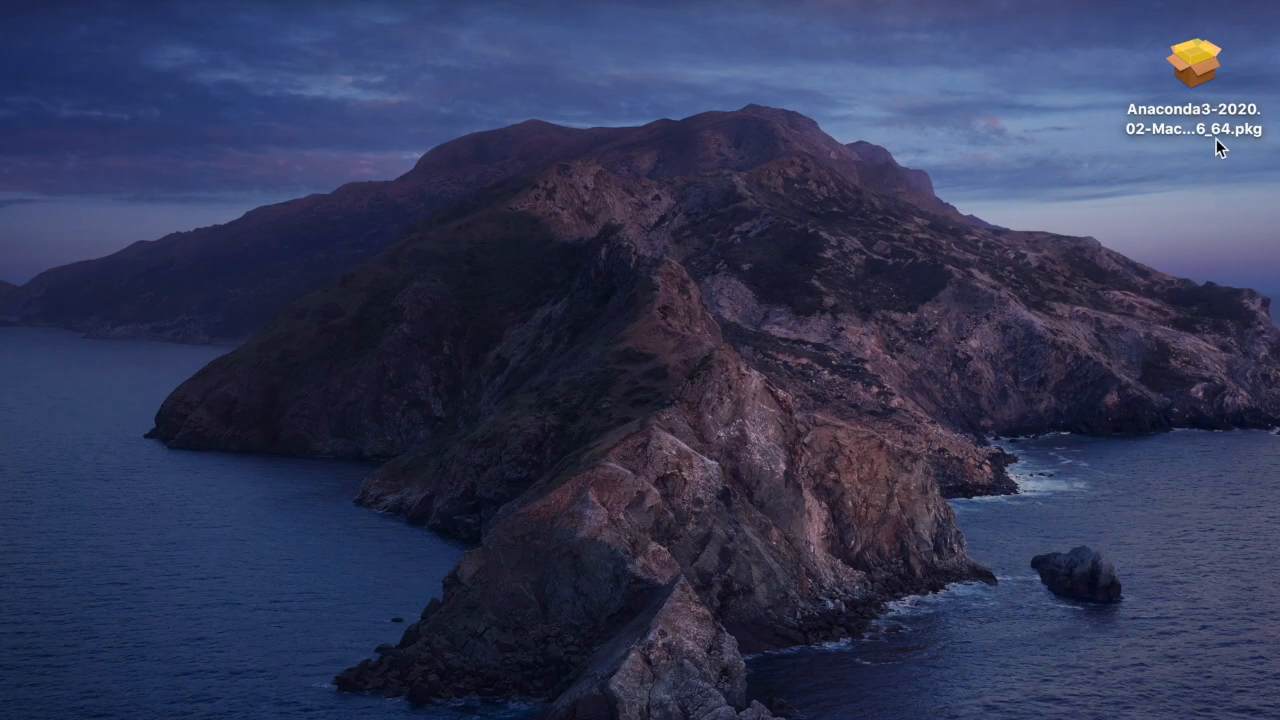
mouse_move(1157, 94)
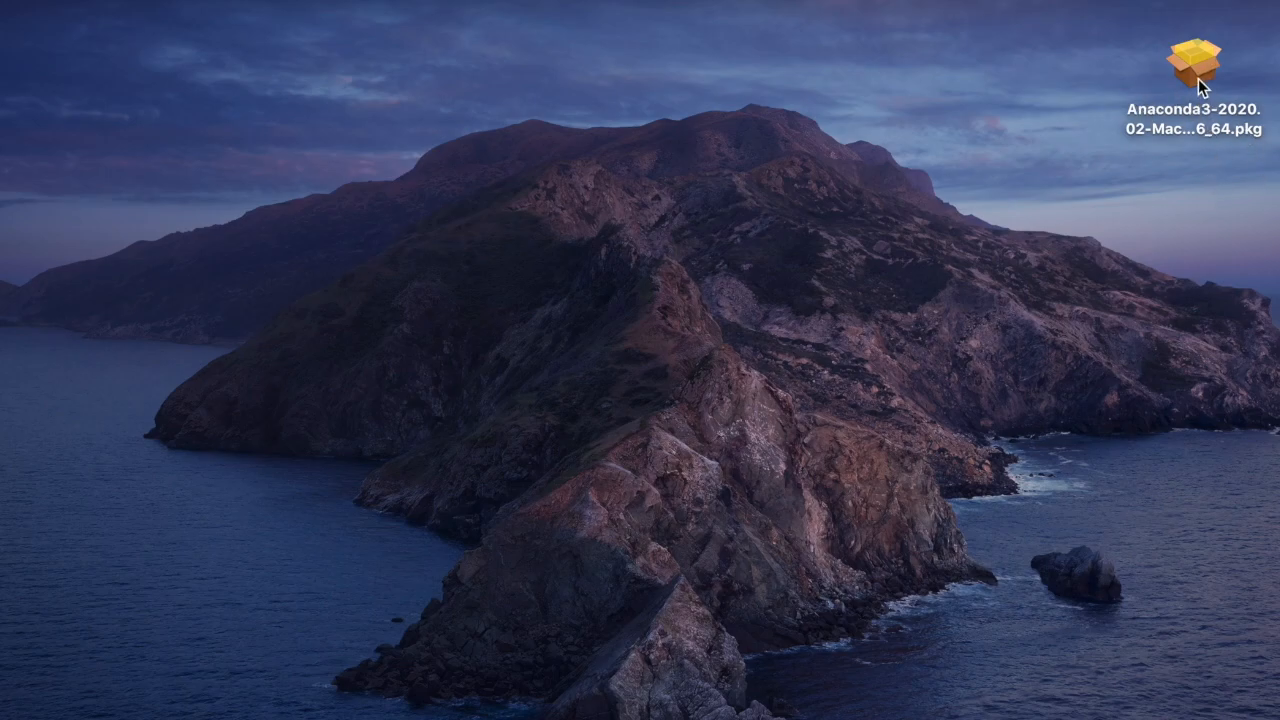
Step: Launch the Anaconda3-2020.02-Mac installer and move past the introduction, read me and licence
left_click(1200, 60)
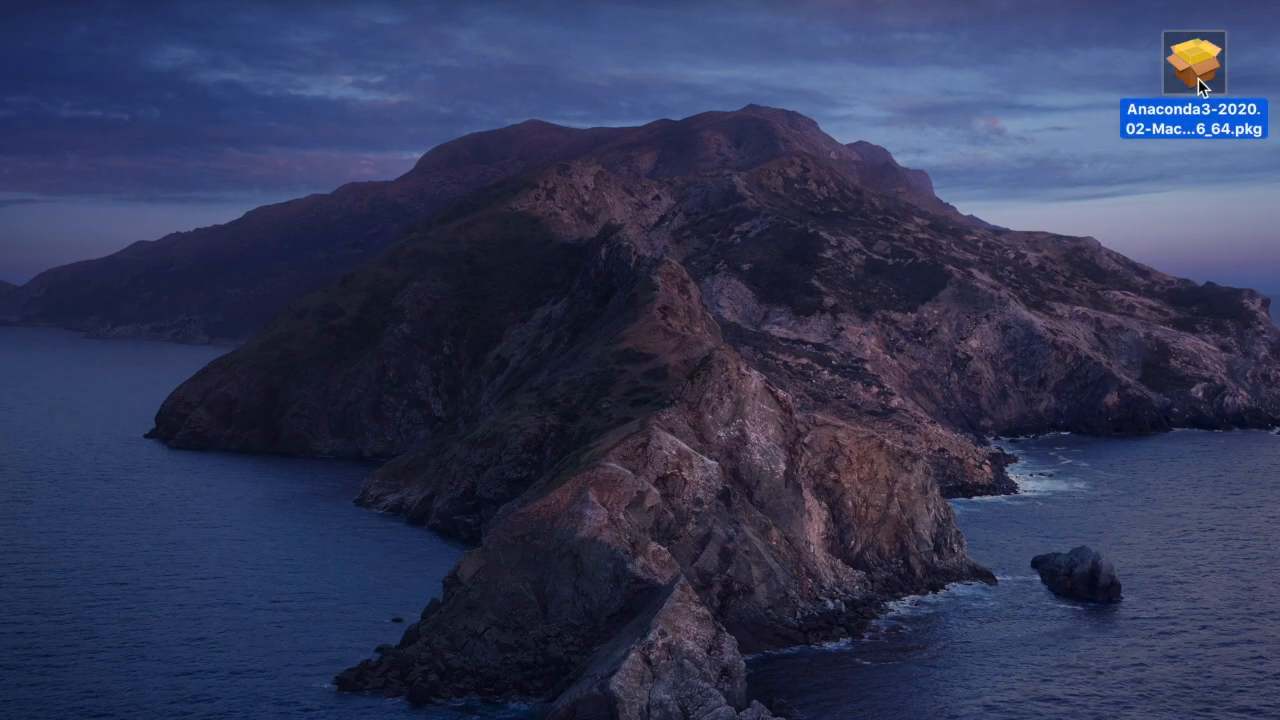
double_click(1193, 65)
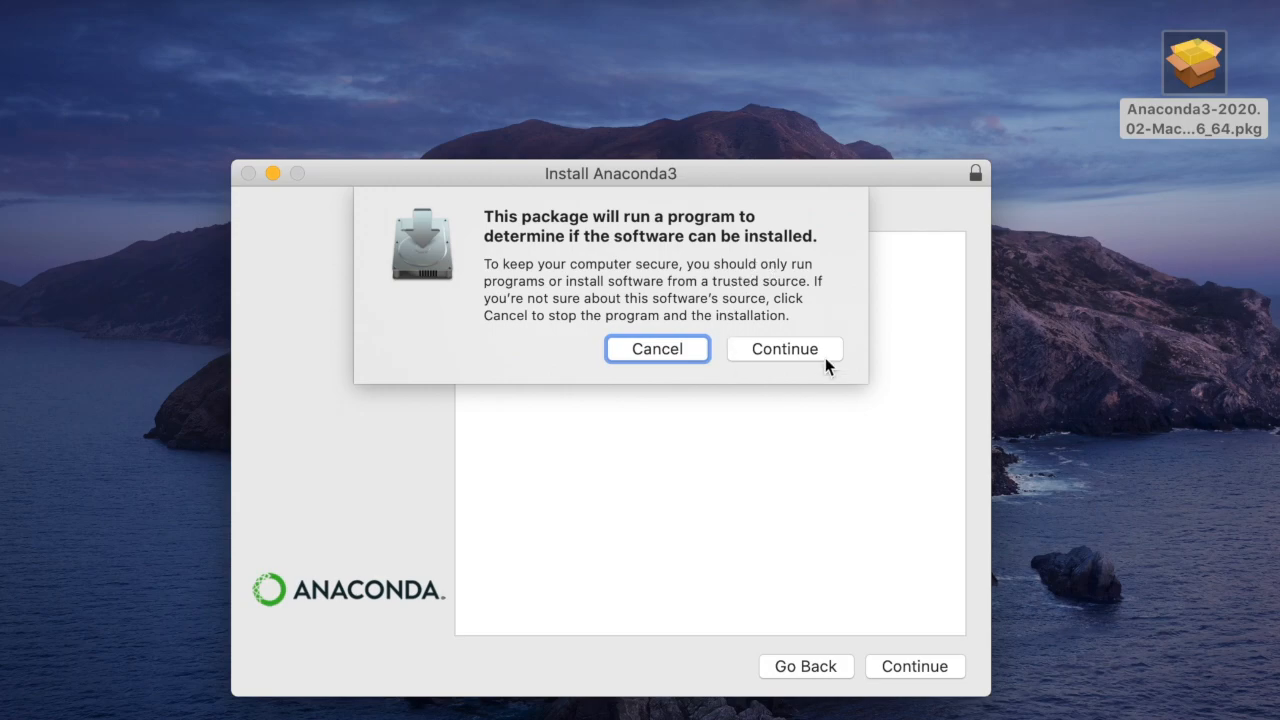
left_click(784, 348)
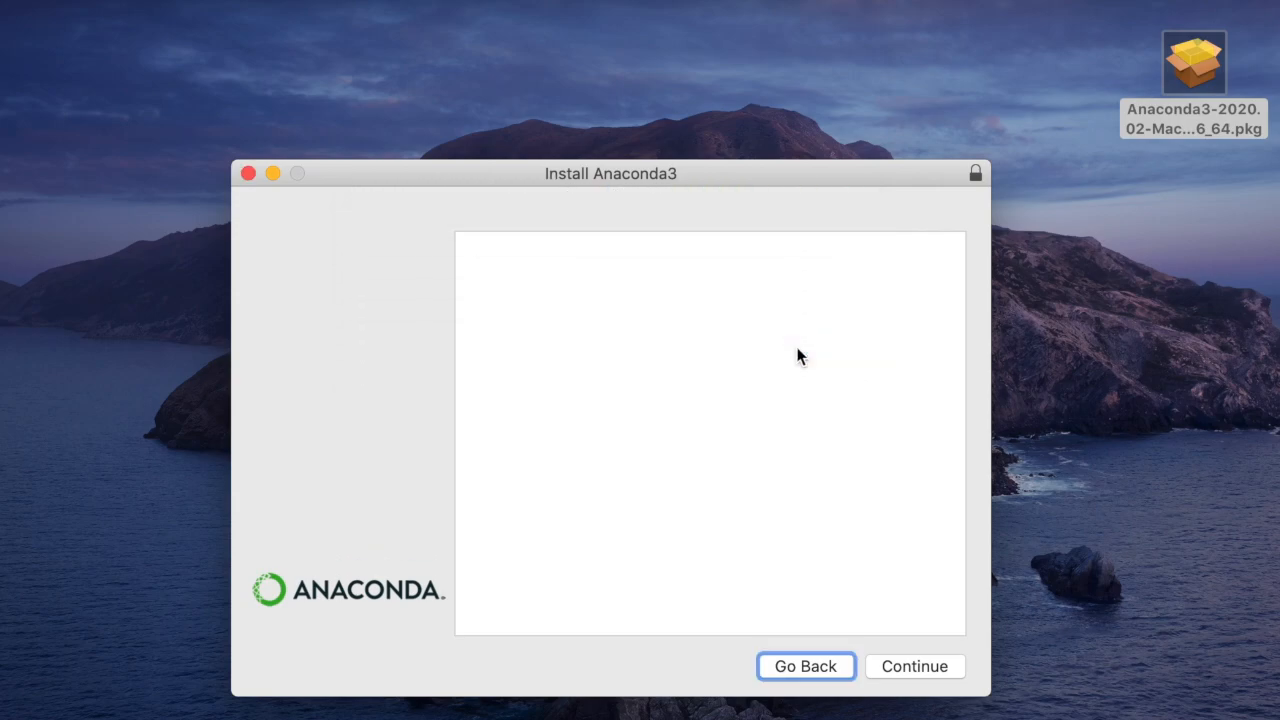
left_click(913, 666)
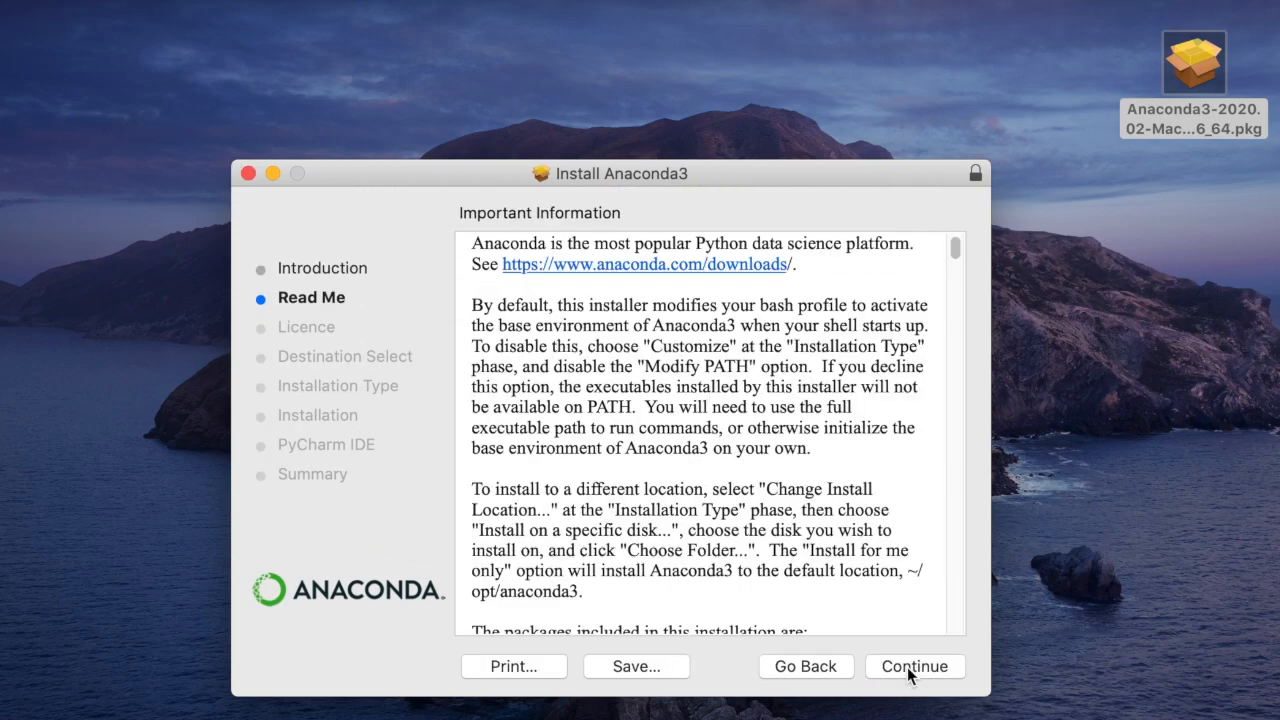
left_click(913, 666)
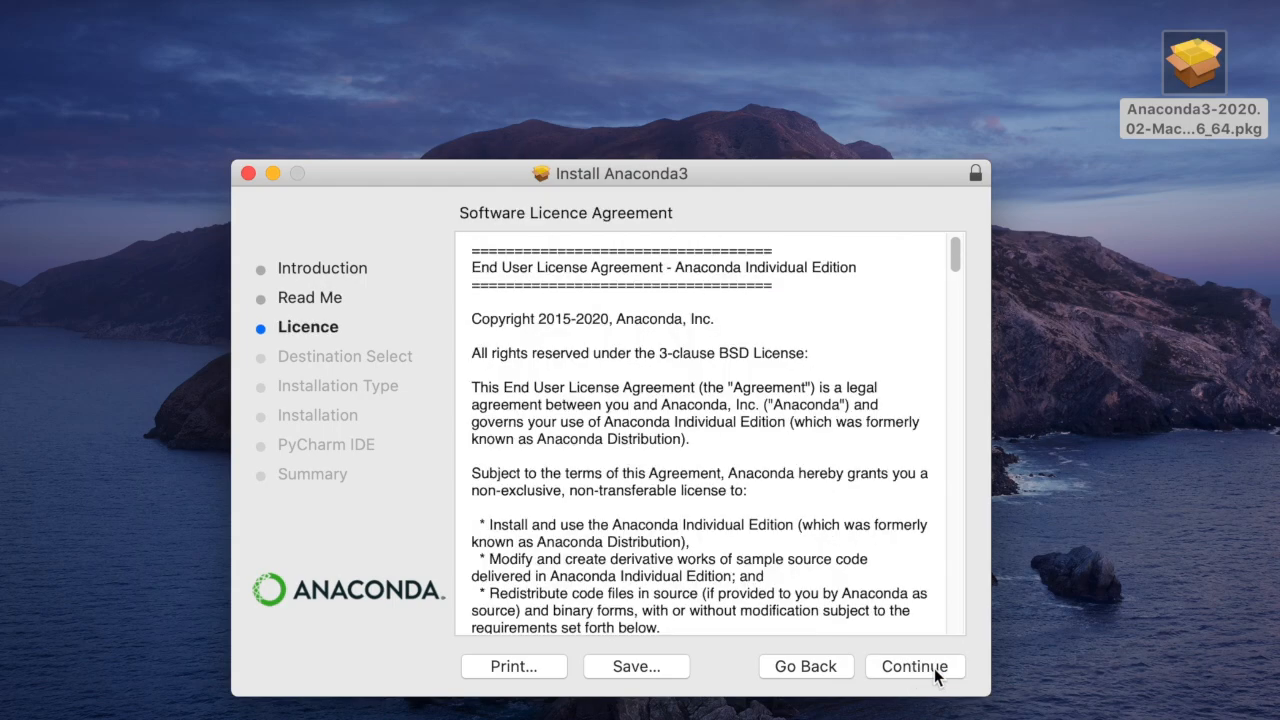
left_click(914, 666)
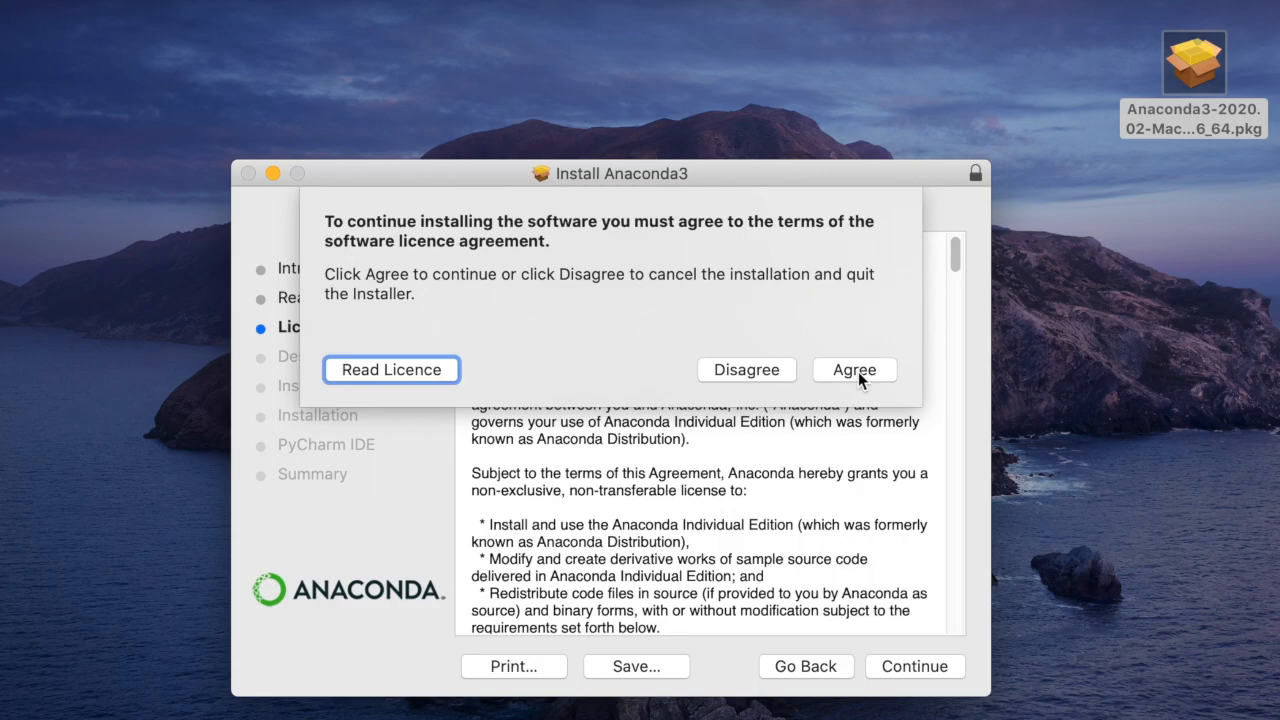
Step: Agree to the licence and choose 'Install for me only' as the destination
left_click(853, 369)
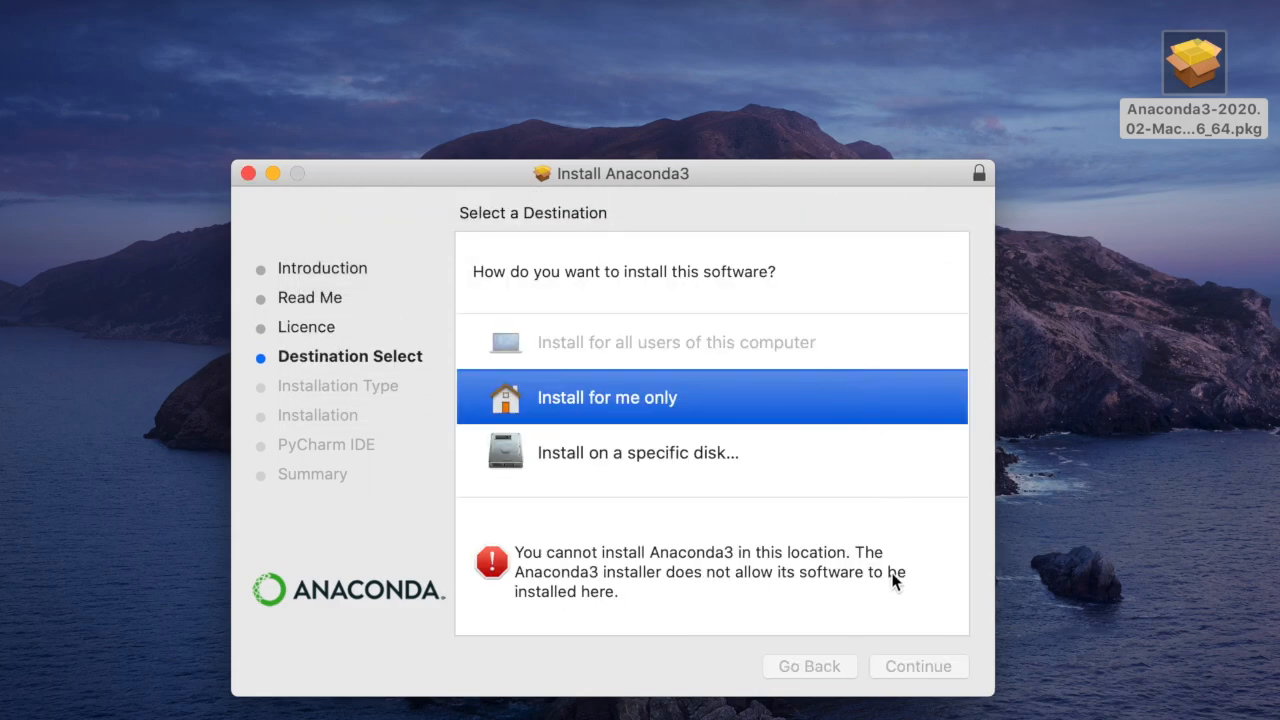
mouse_move(525, 560)
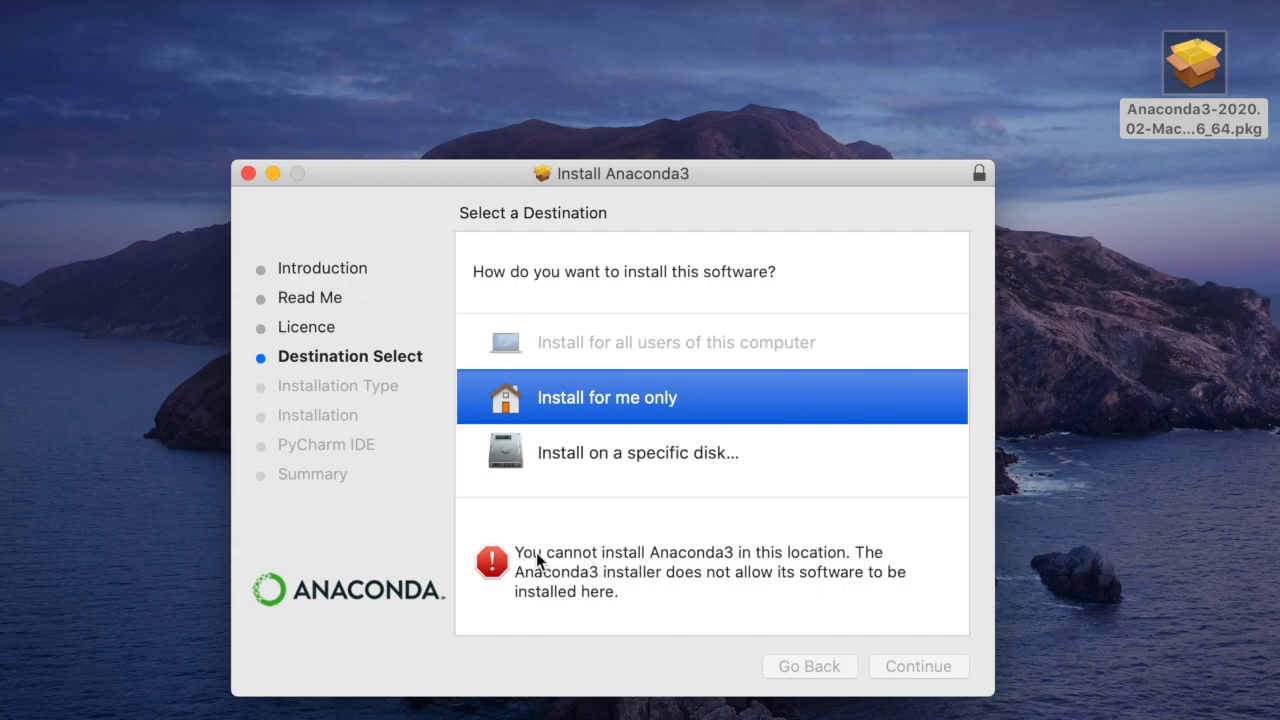
mouse_move(825, 577)
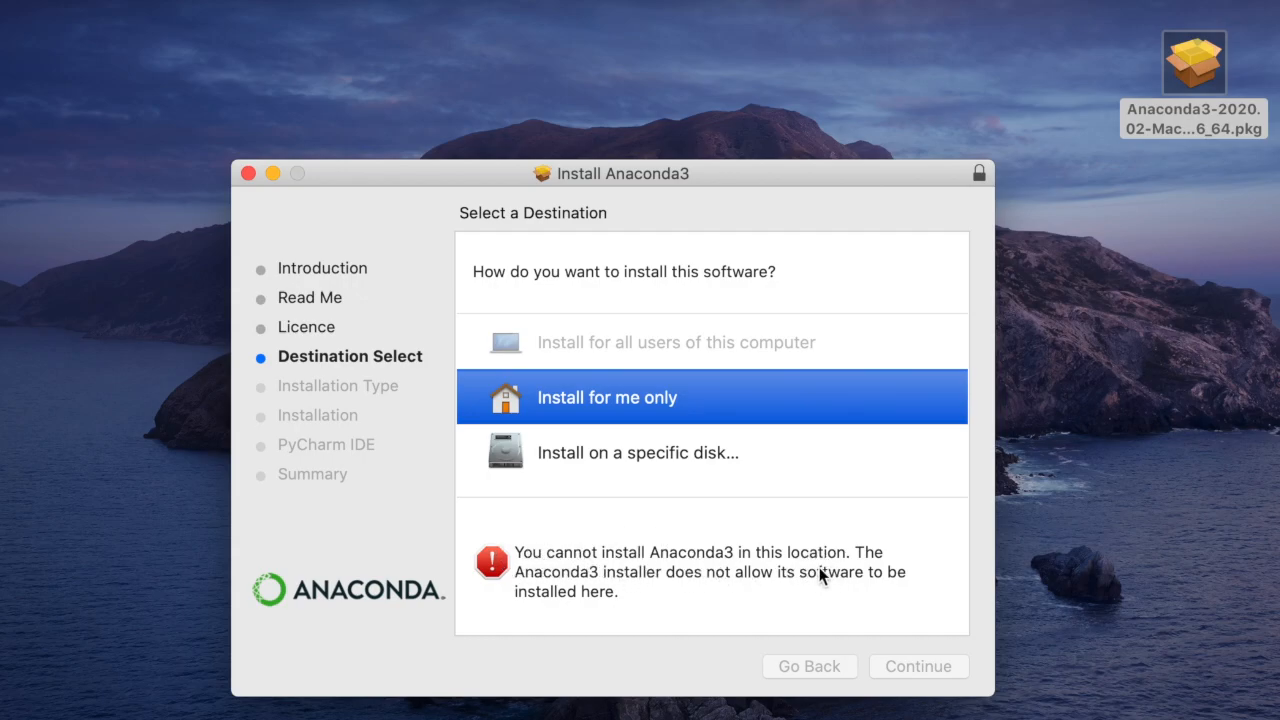
mouse_move(769, 437)
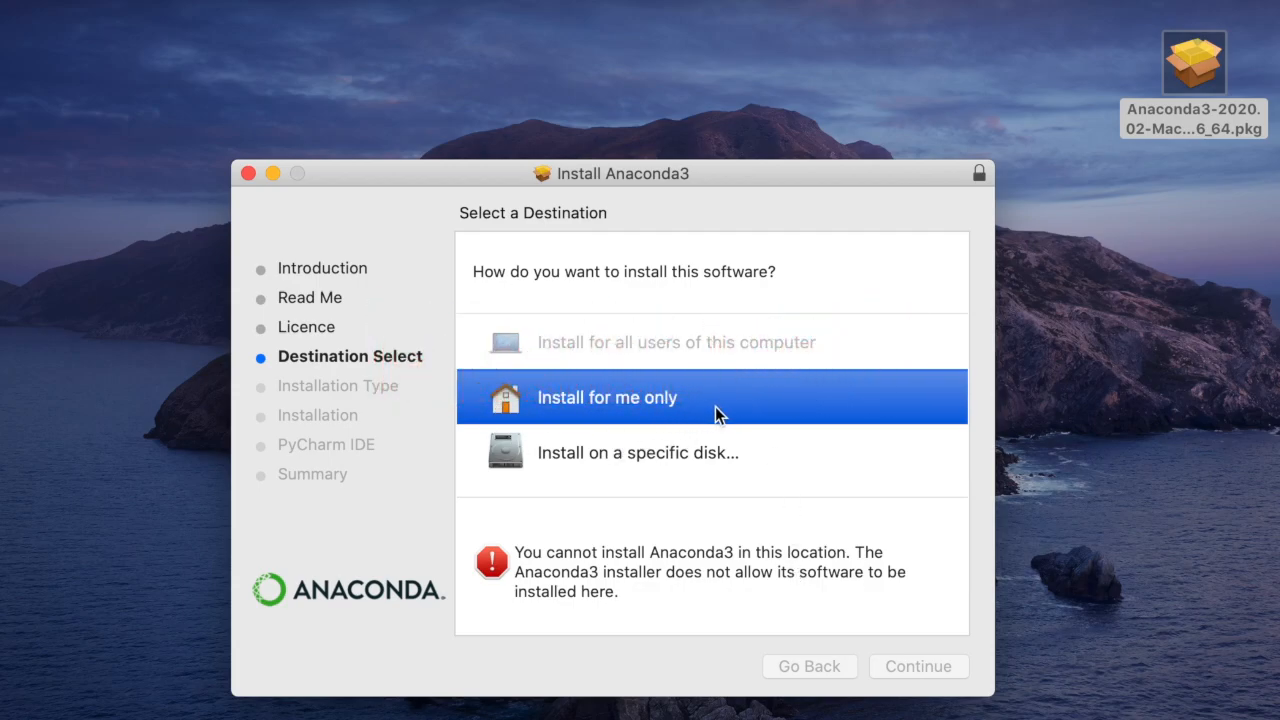
mouse_move(565, 403)
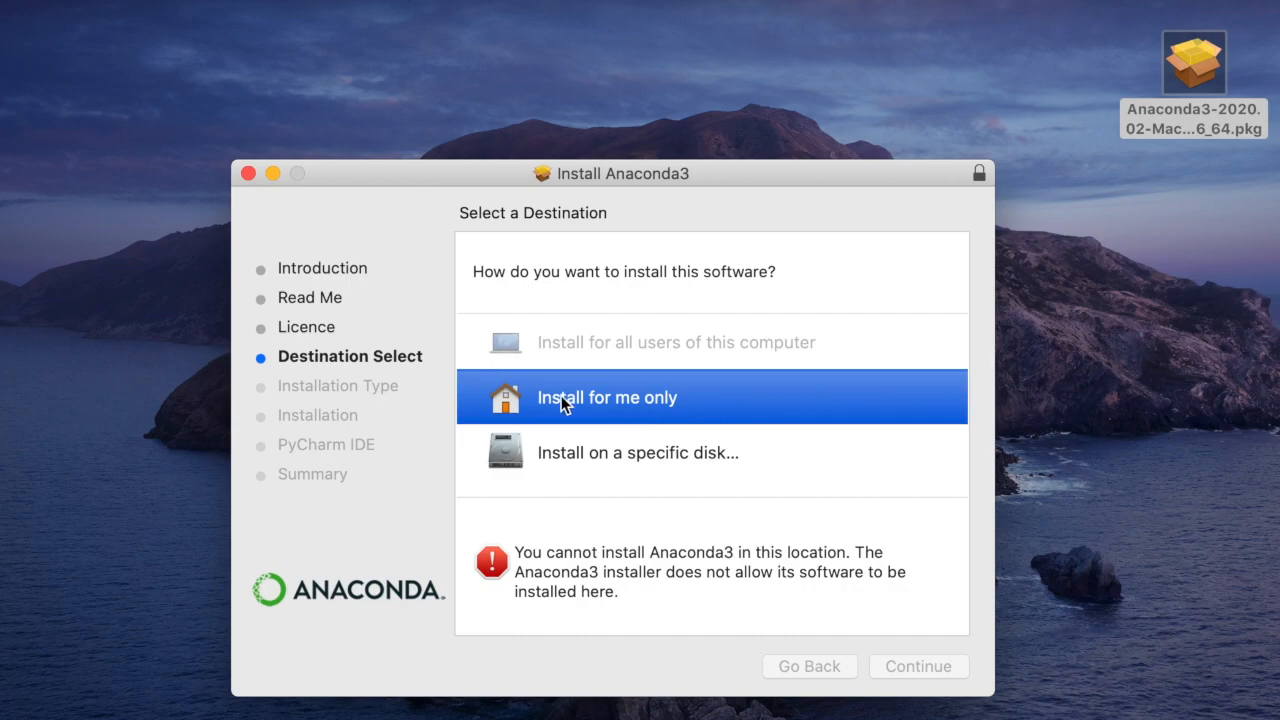
left_click(607, 397)
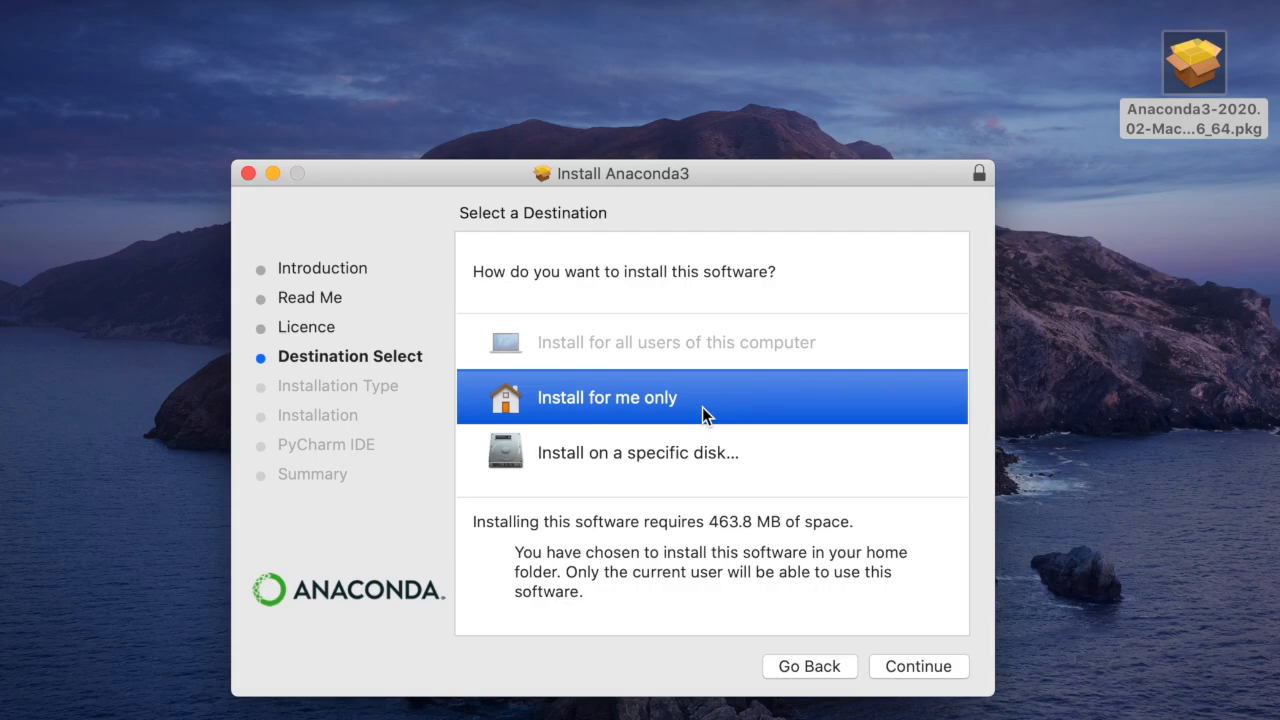
left_click(917, 666)
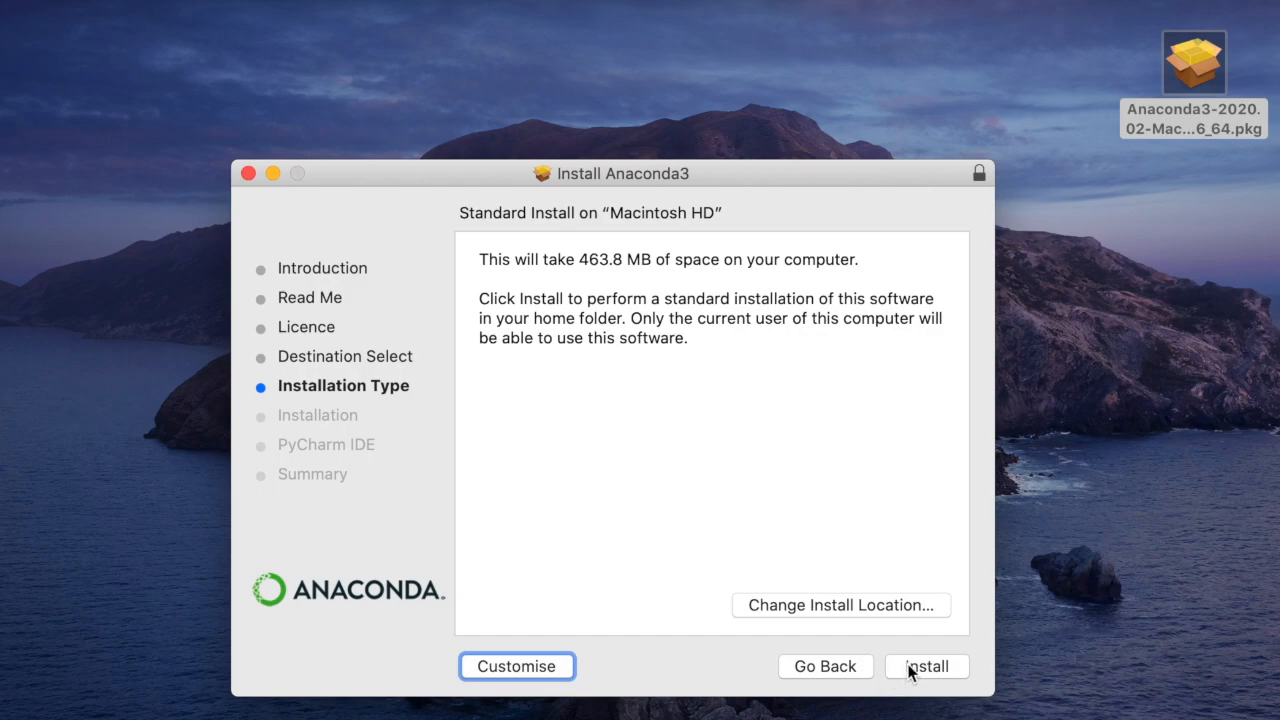
Step: Start the standard Anaconda3 installation, then browse Macintosh HD folders in Finder while it runs
left_click(925, 666)
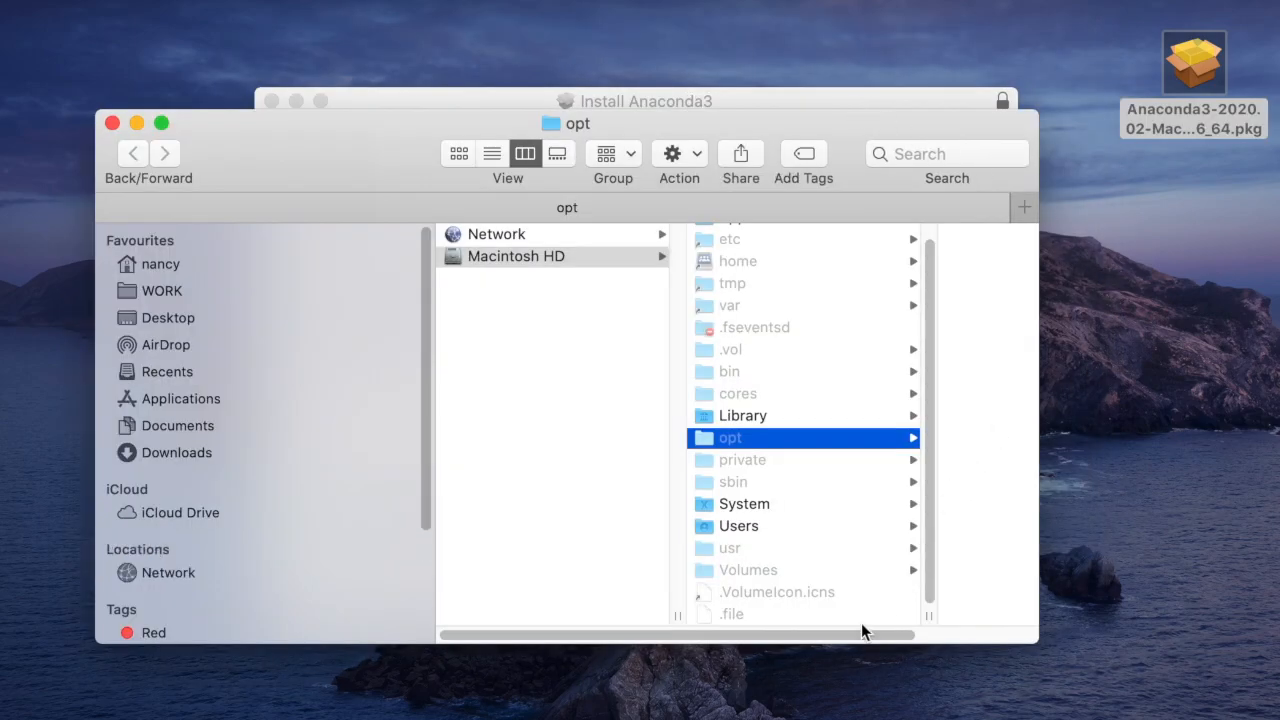
left_click_drag(865, 634, 1015, 645)
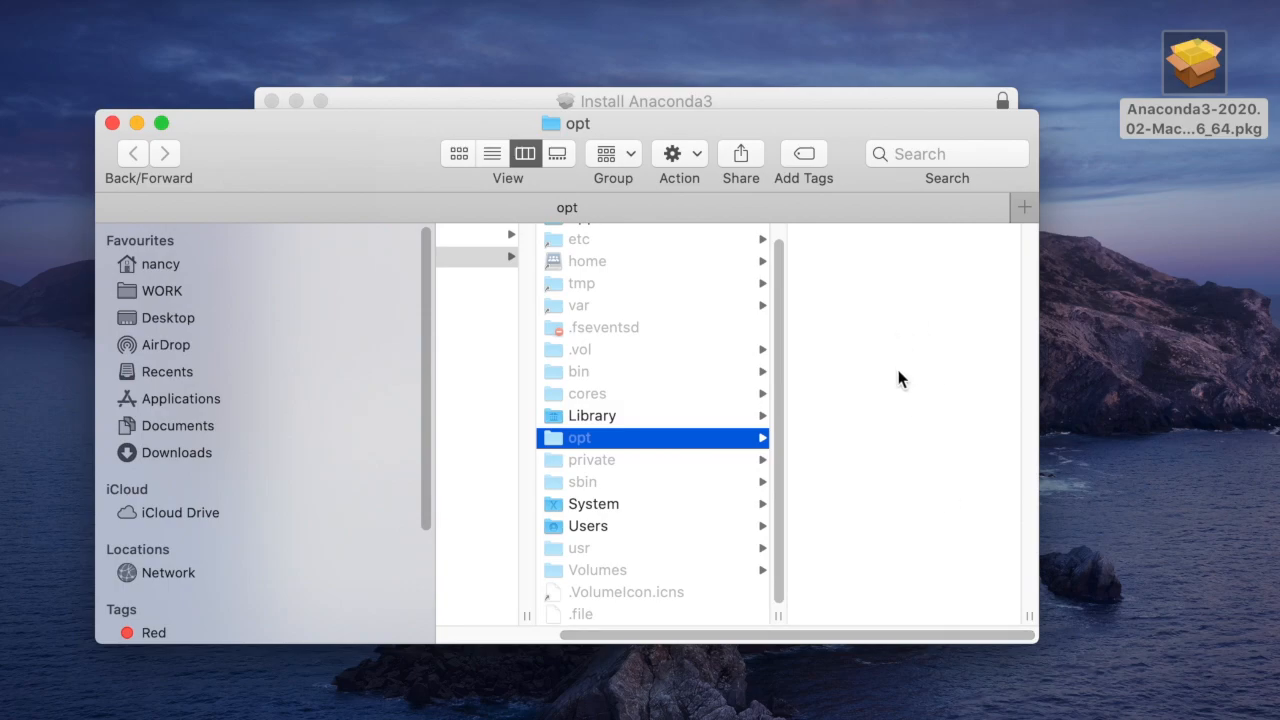
mouse_move(910, 356)
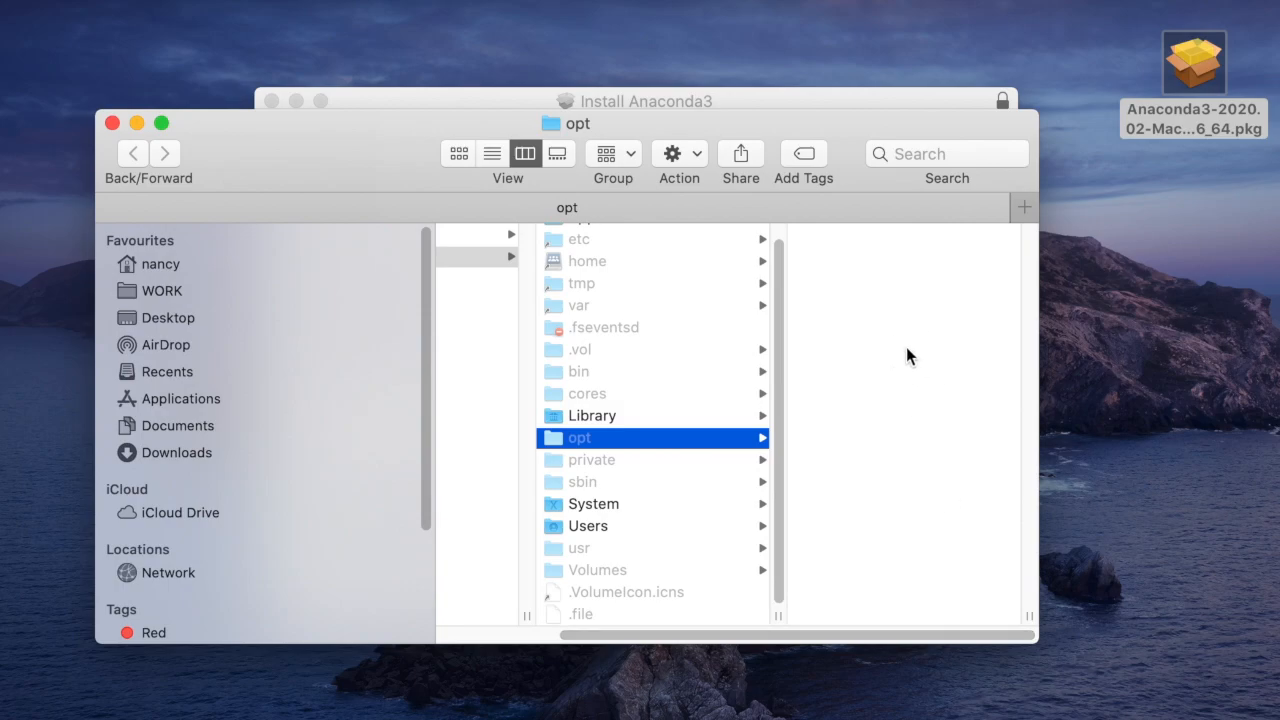
mouse_move(805, 145)
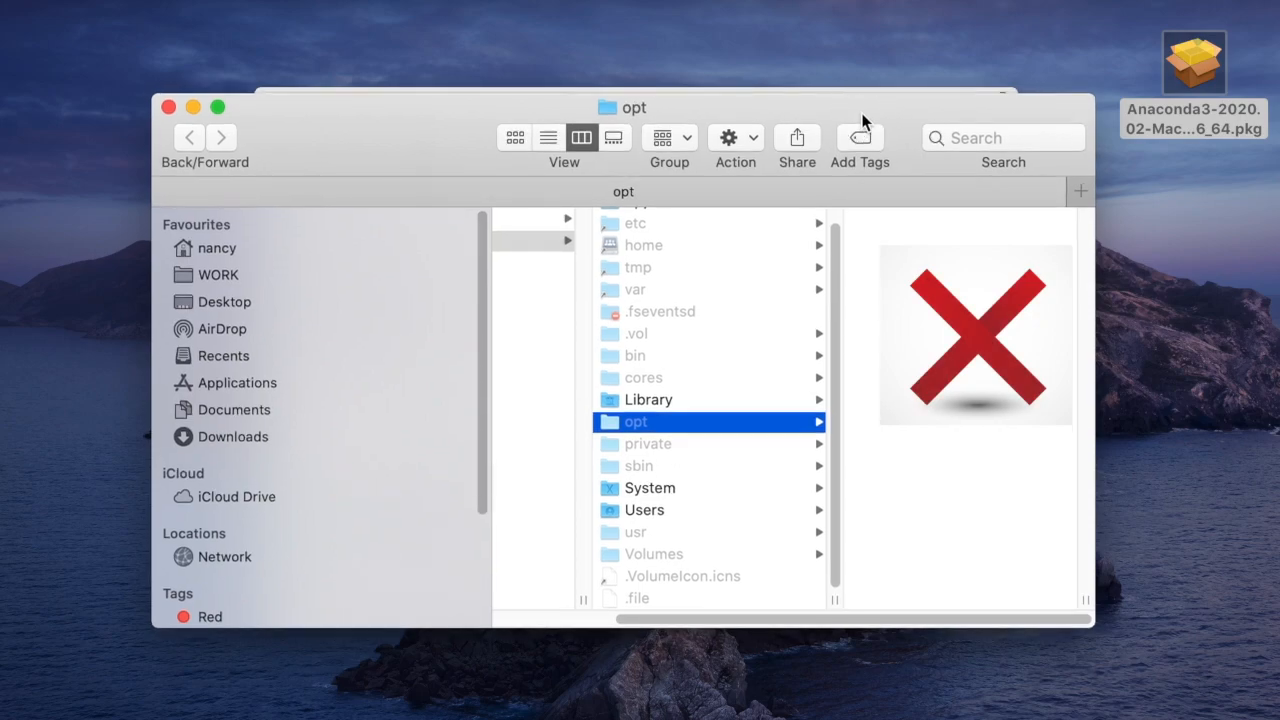
mouse_move(838, 315)
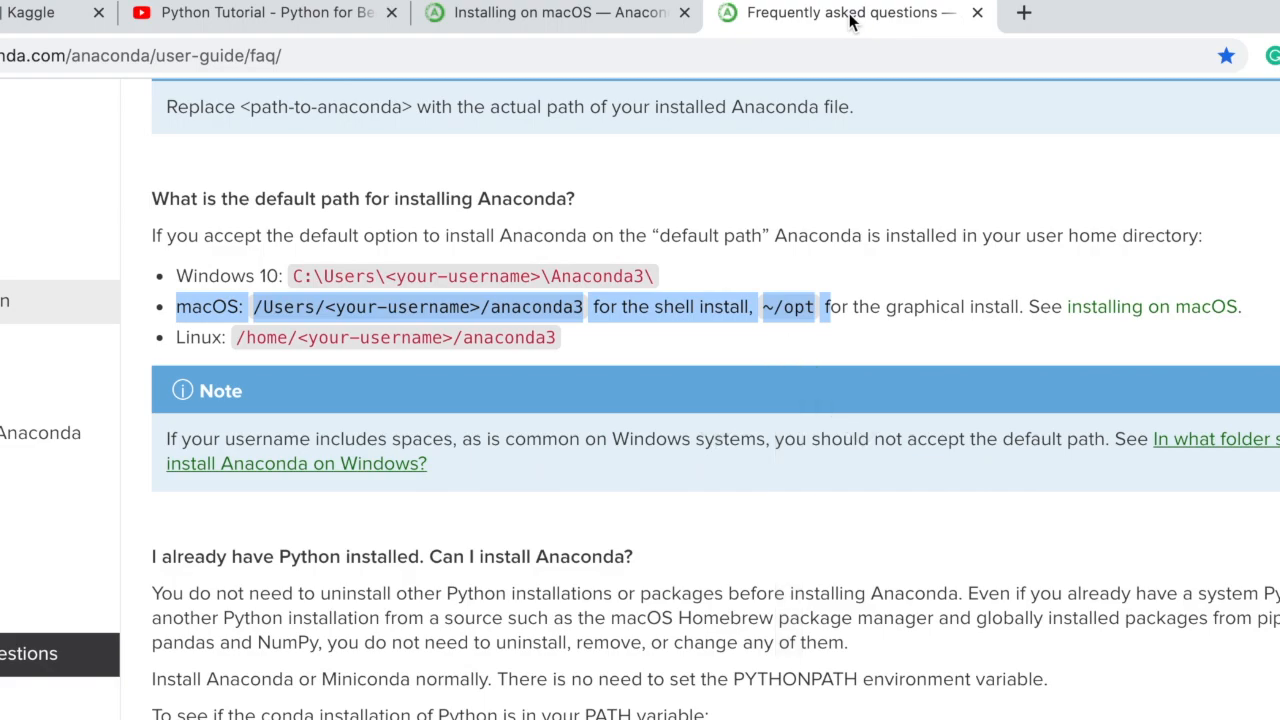
mouse_move(757, 362)
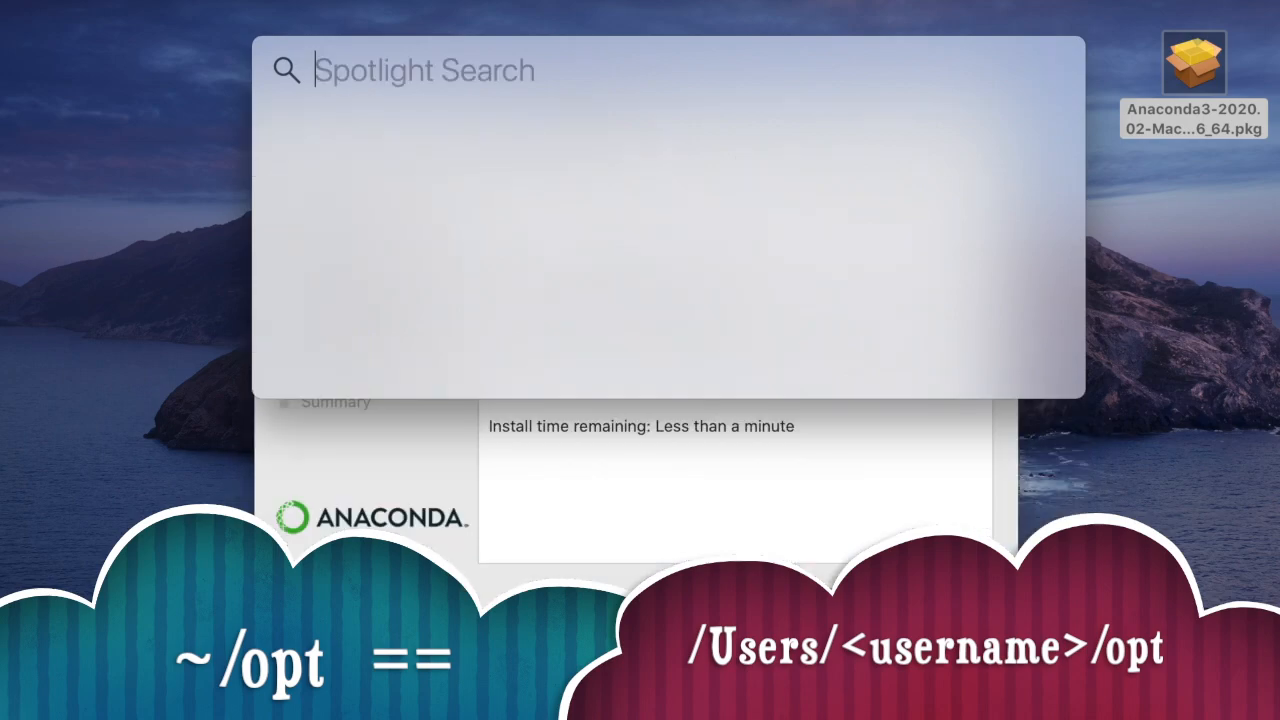
type("/User")
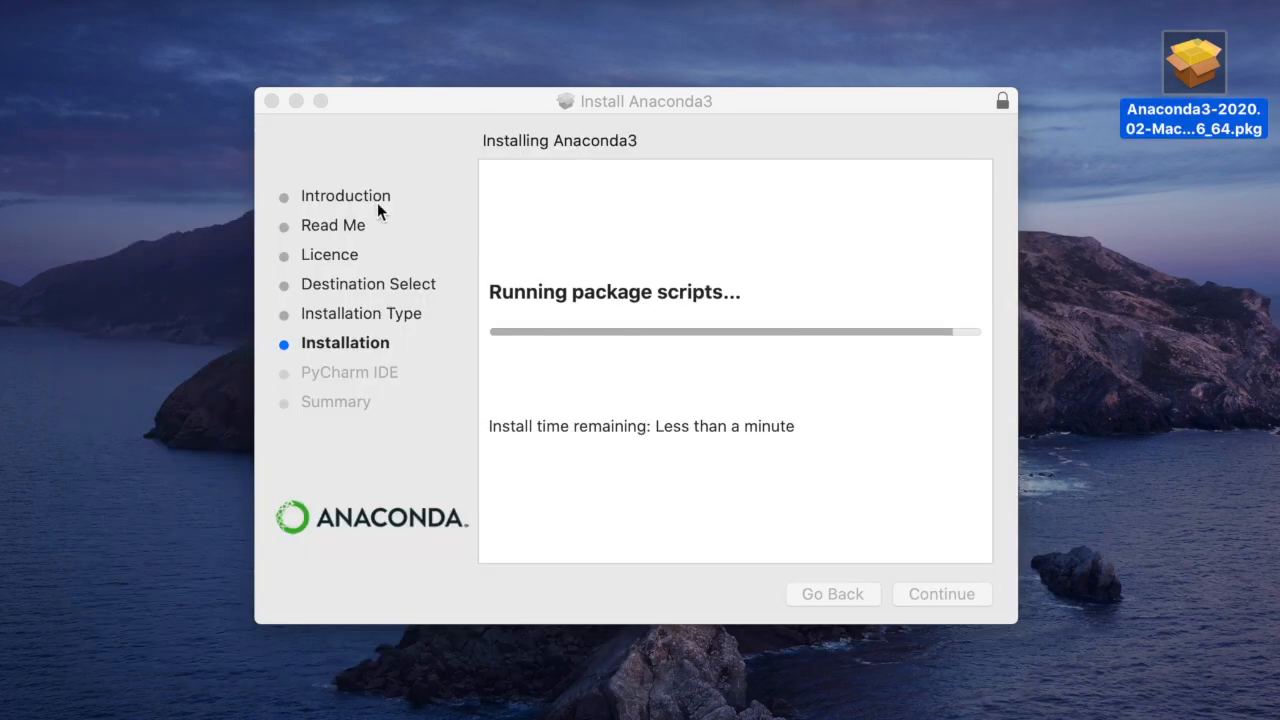
mouse_move(912, 493)
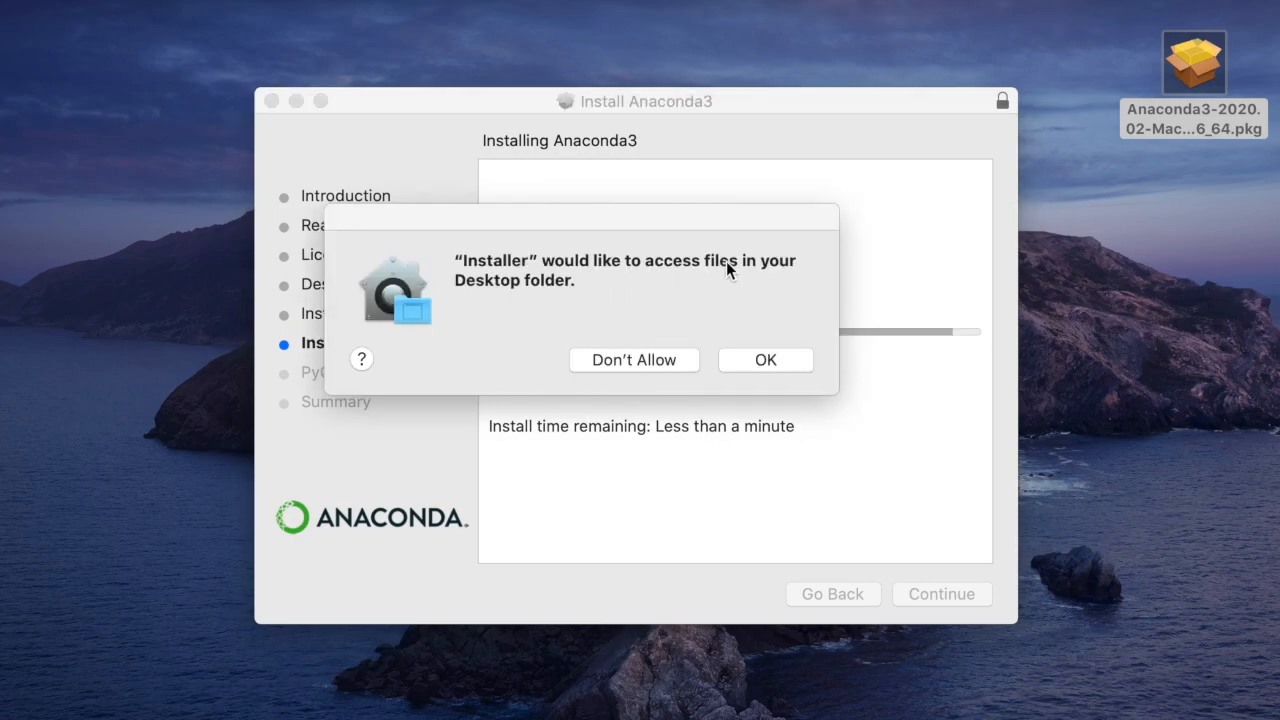
mouse_move(1192, 247)
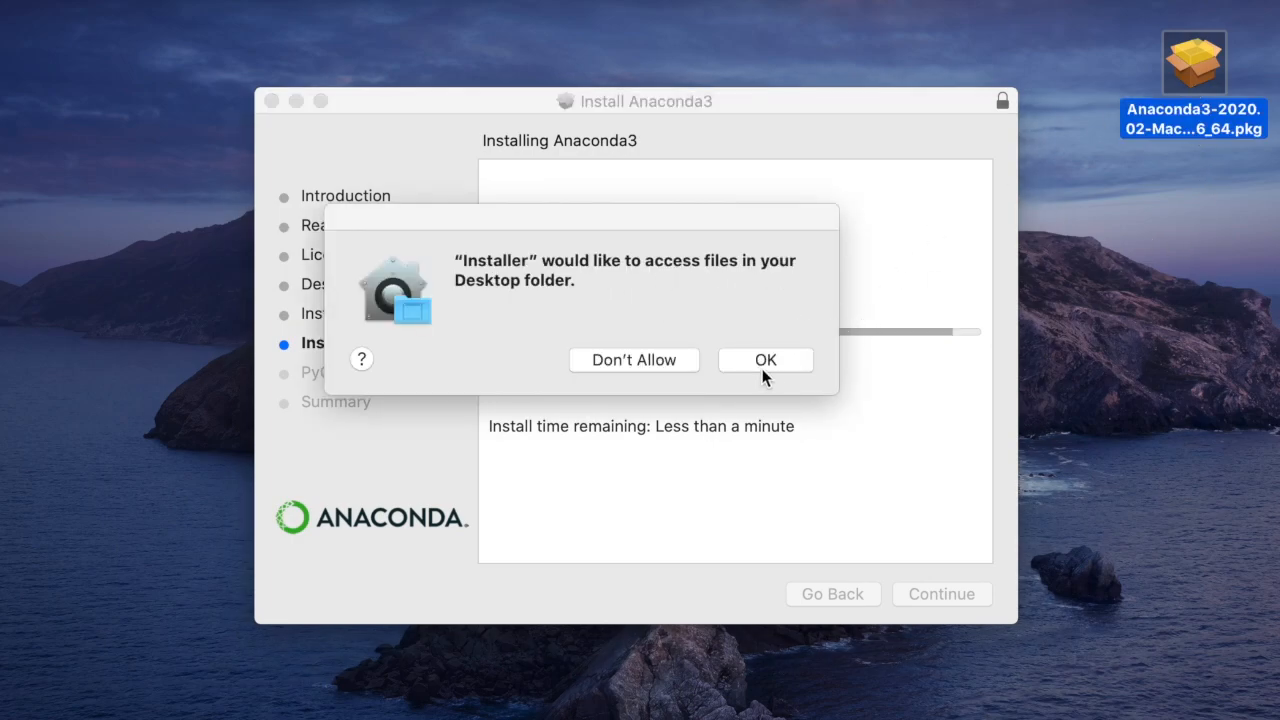
Step: Allow Desktop folder access, skip the PyCharm page, and close the successfully finished installer
left_click(765, 359)
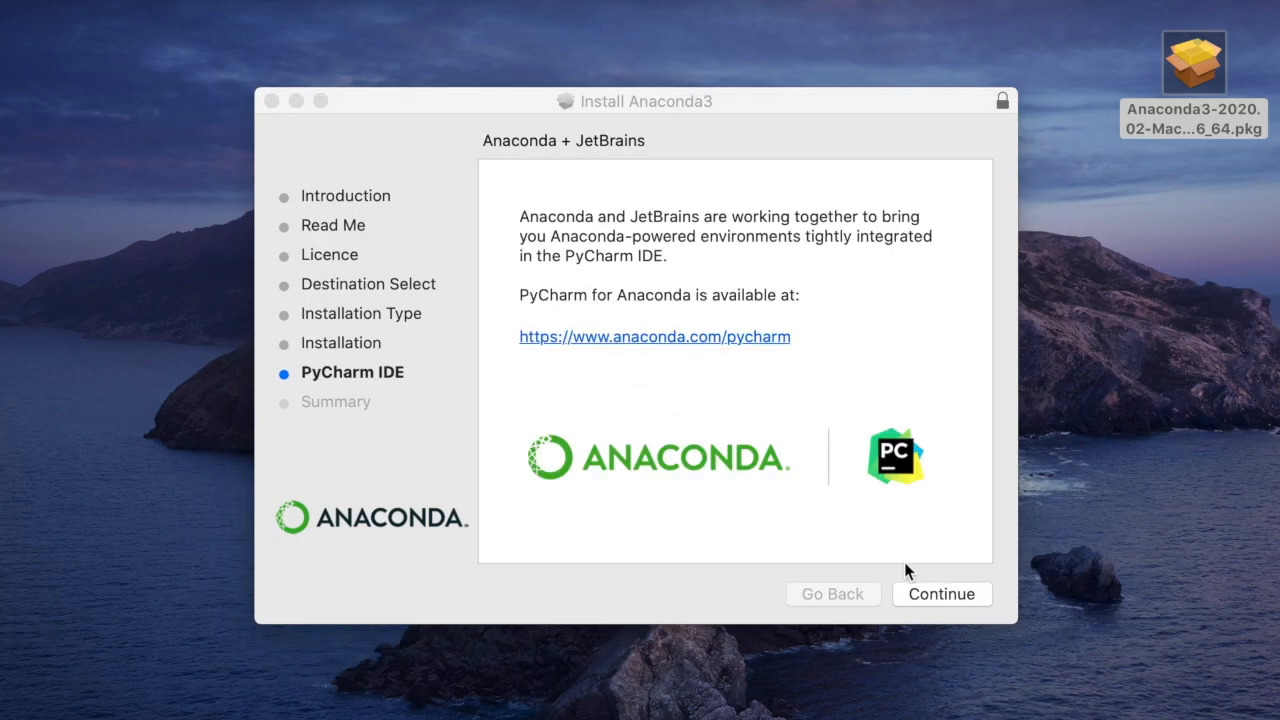
left_click(941, 593)
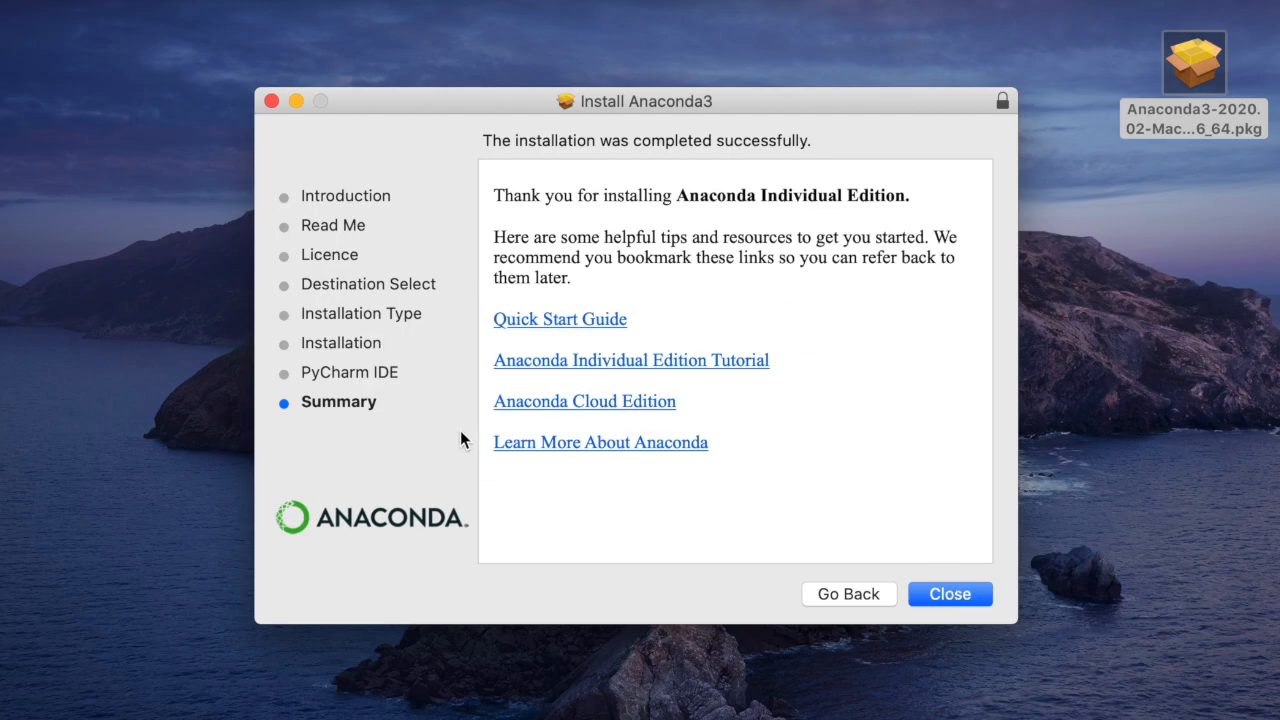
mouse_move(938, 585)
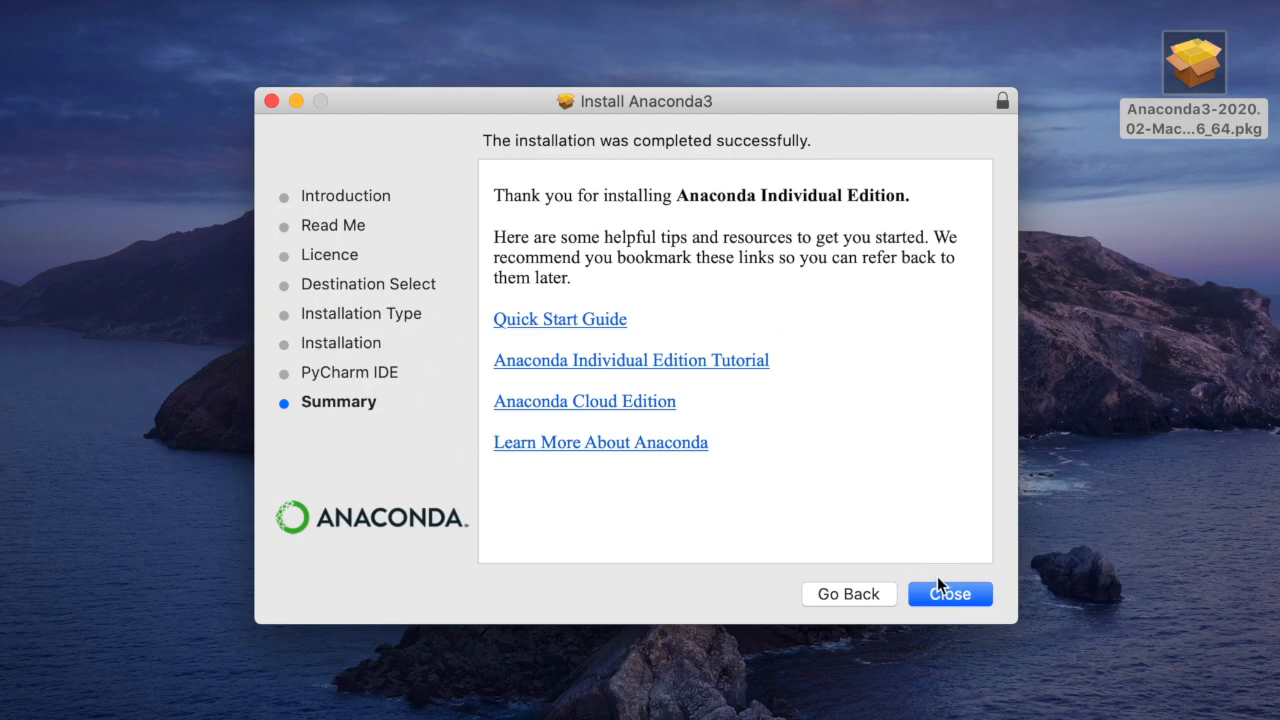
left_click(949, 593)
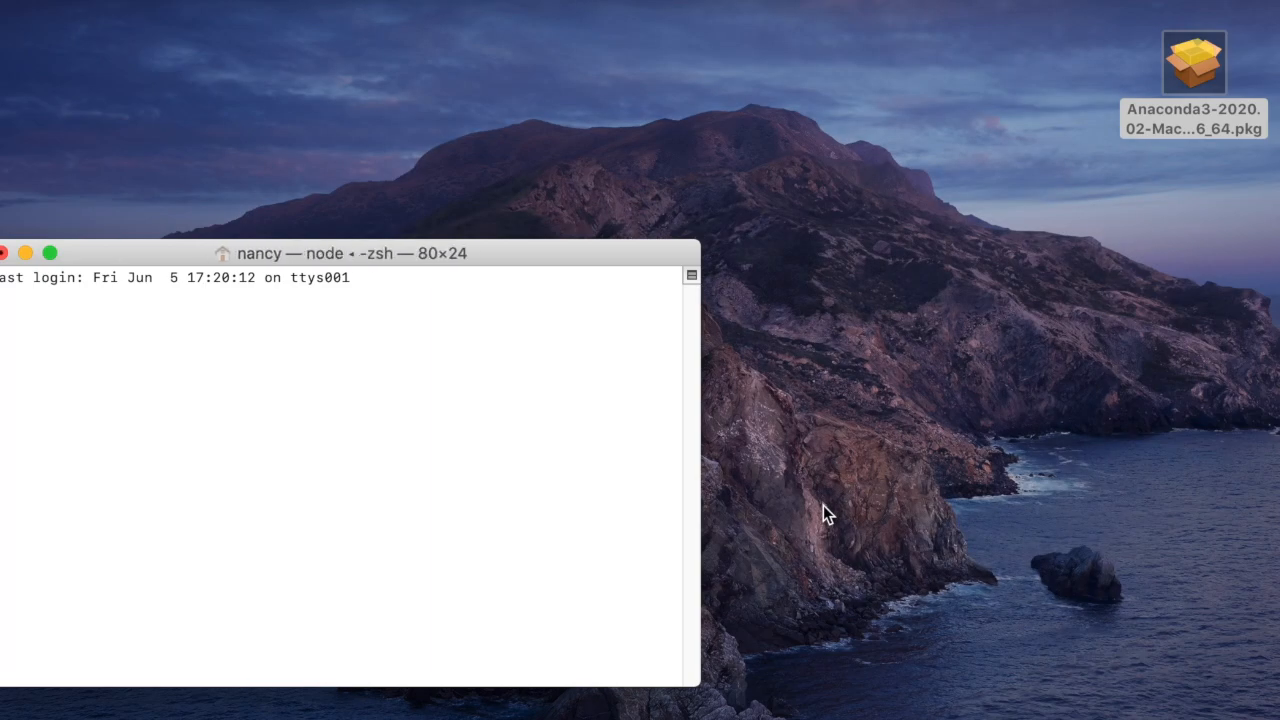
type("cco")
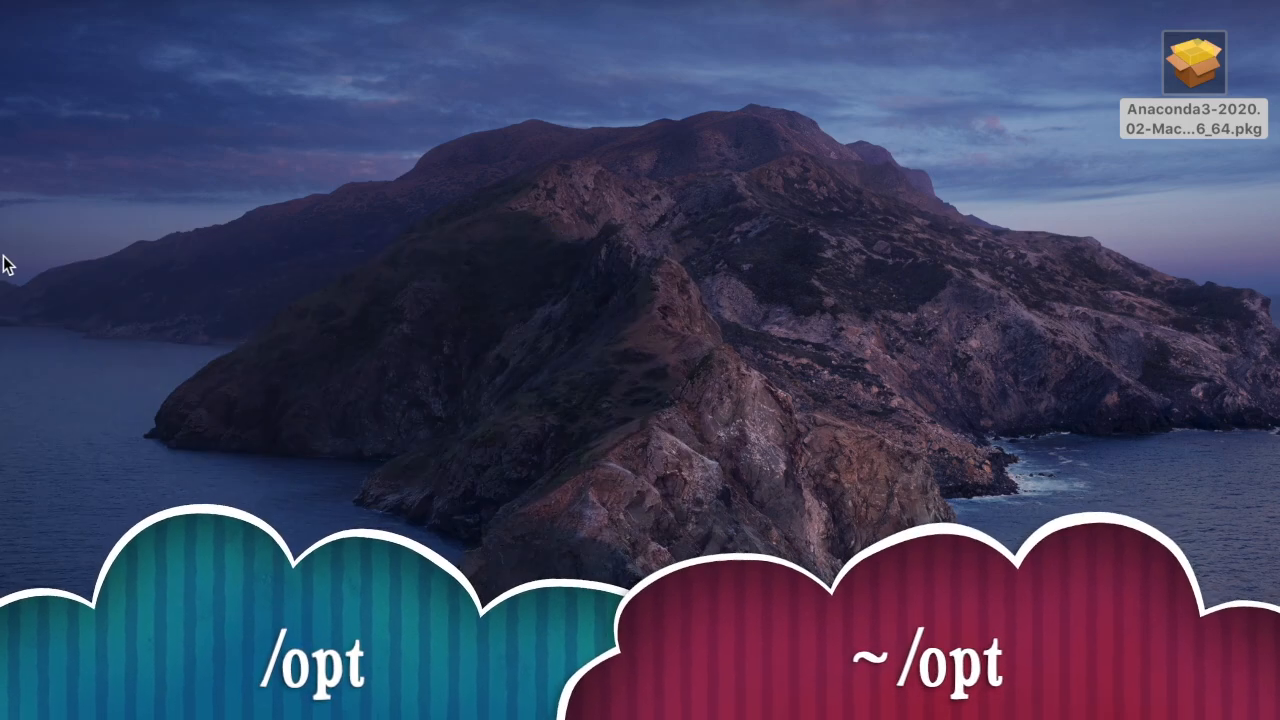
mouse_move(865, 345)
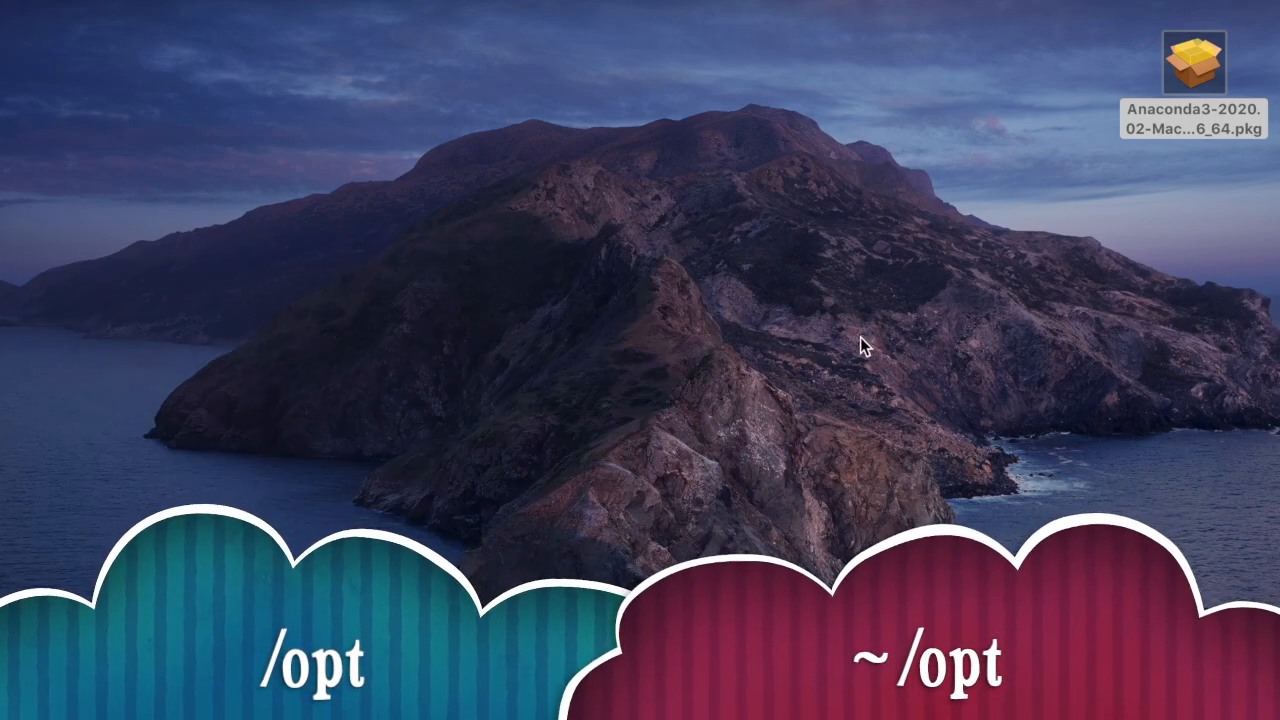